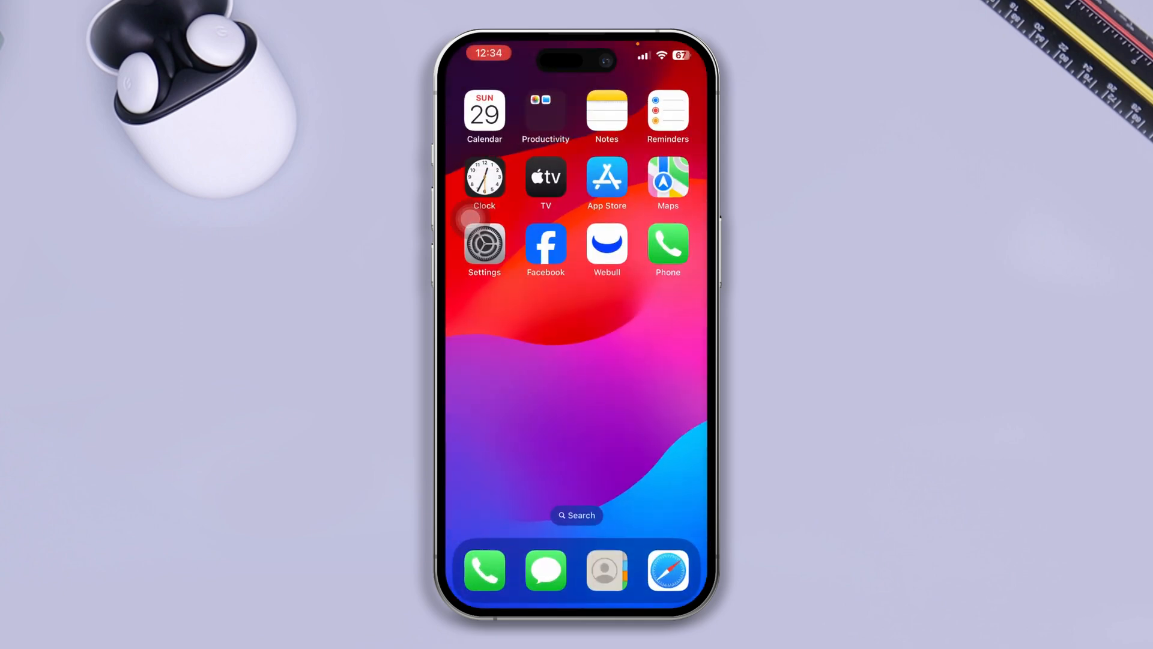
# Reach Manage Account Storage under Apple ID > iCloud, showing 5 GB of 5 GB used.
pyautogui.click(484, 244)
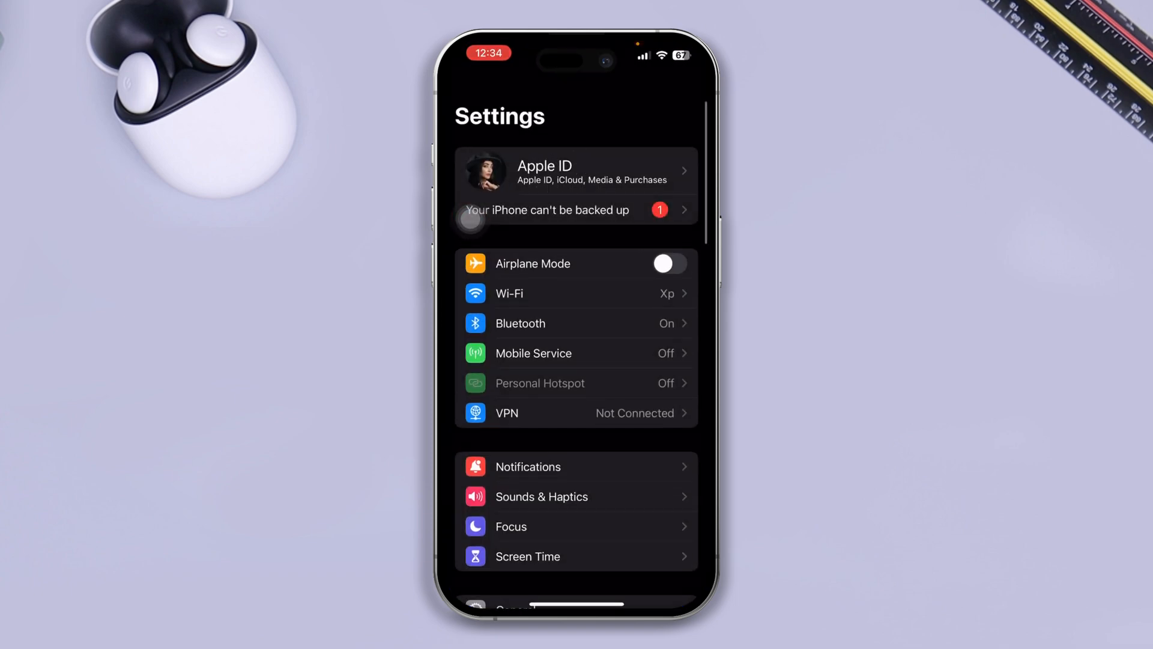
pyautogui.click(575, 171)
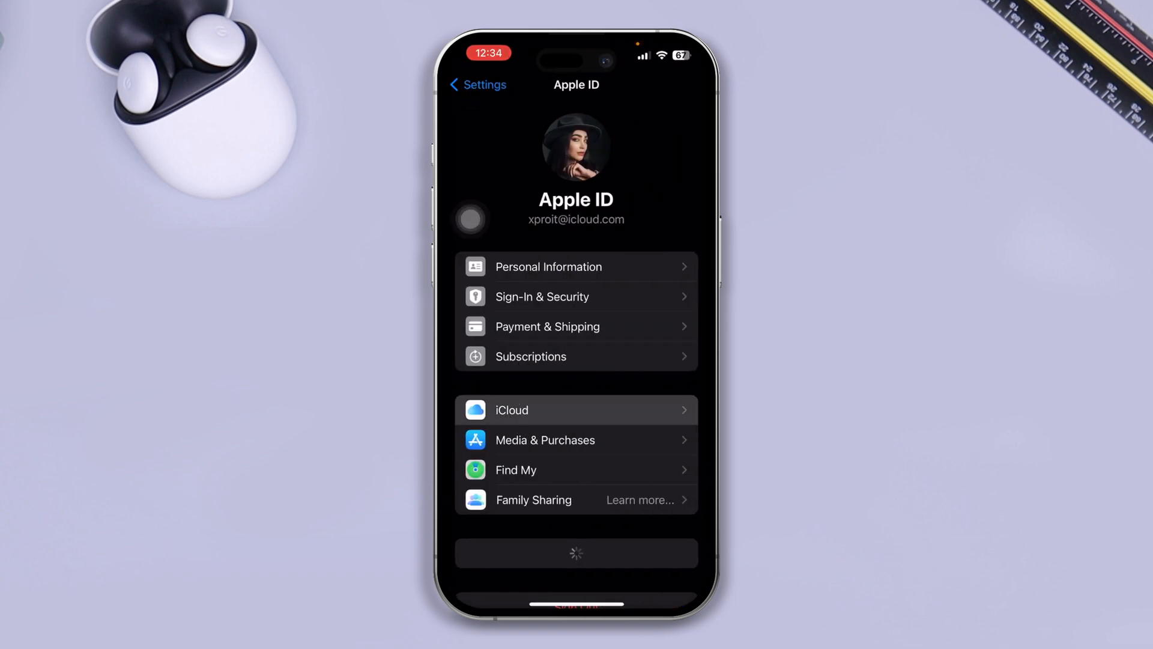
pyautogui.click(512, 410)
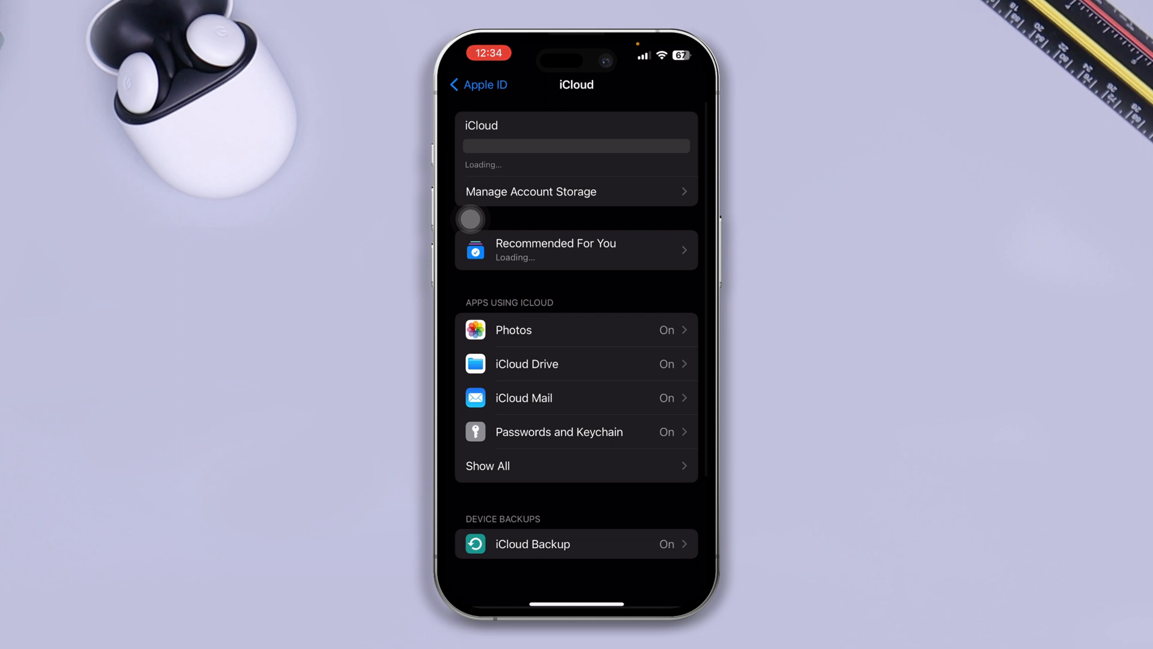
pyautogui.click(529, 191)
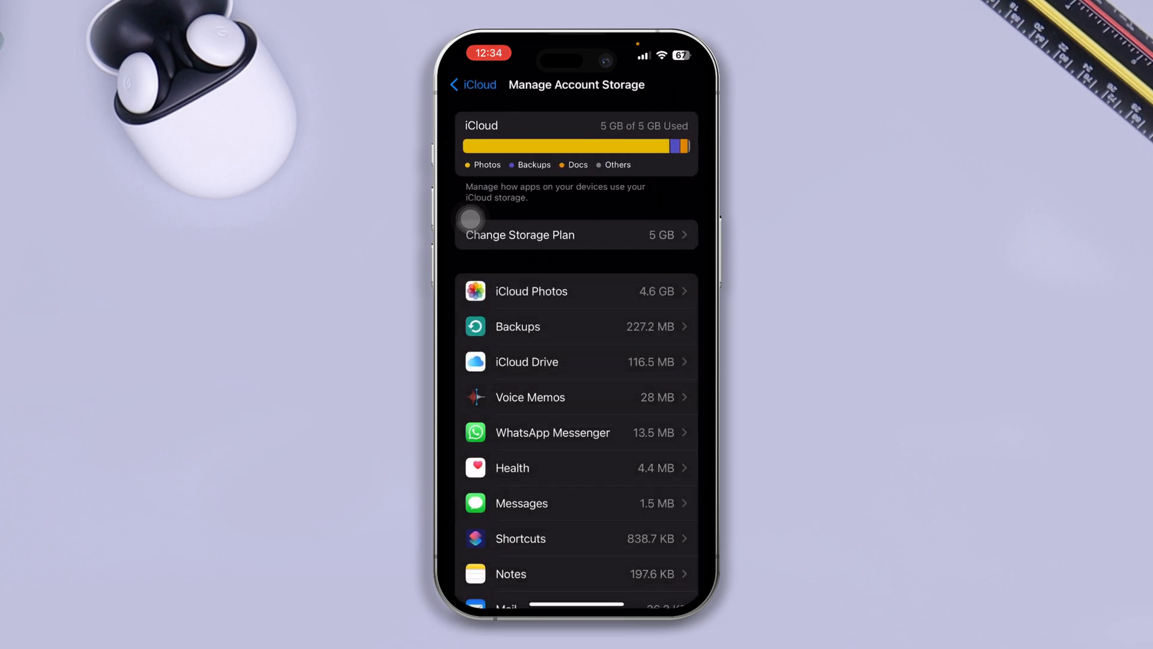
# Scroll through the per-app storage list to review which apps use the most space.
pyautogui.scroll(-3)
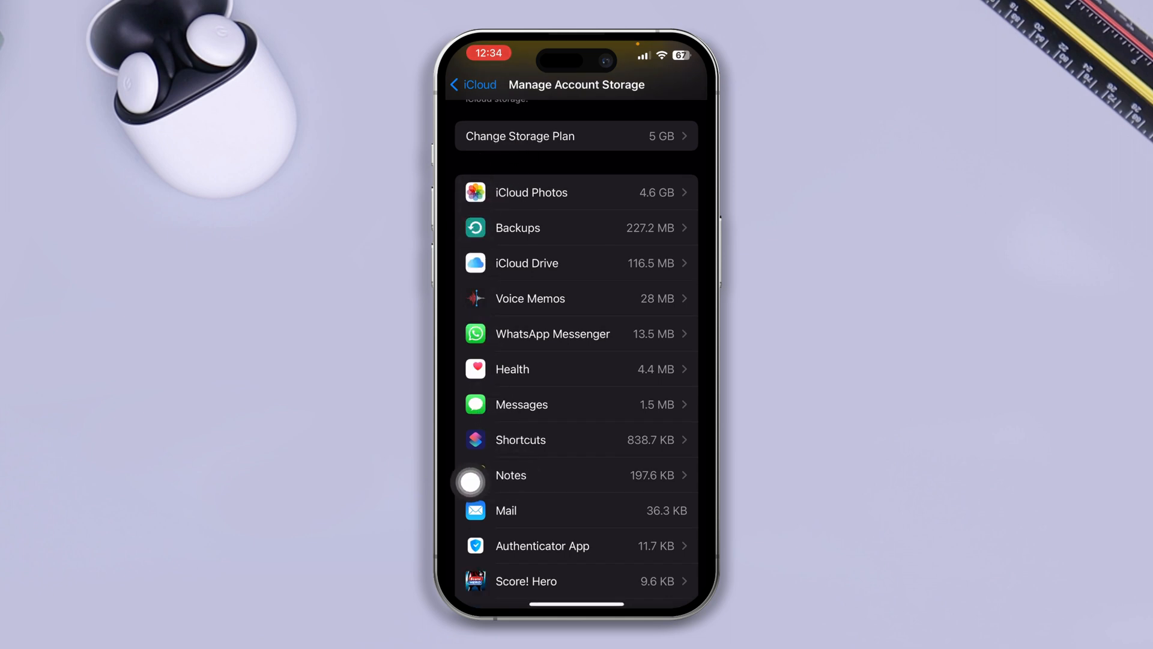
pyautogui.scroll(-3)
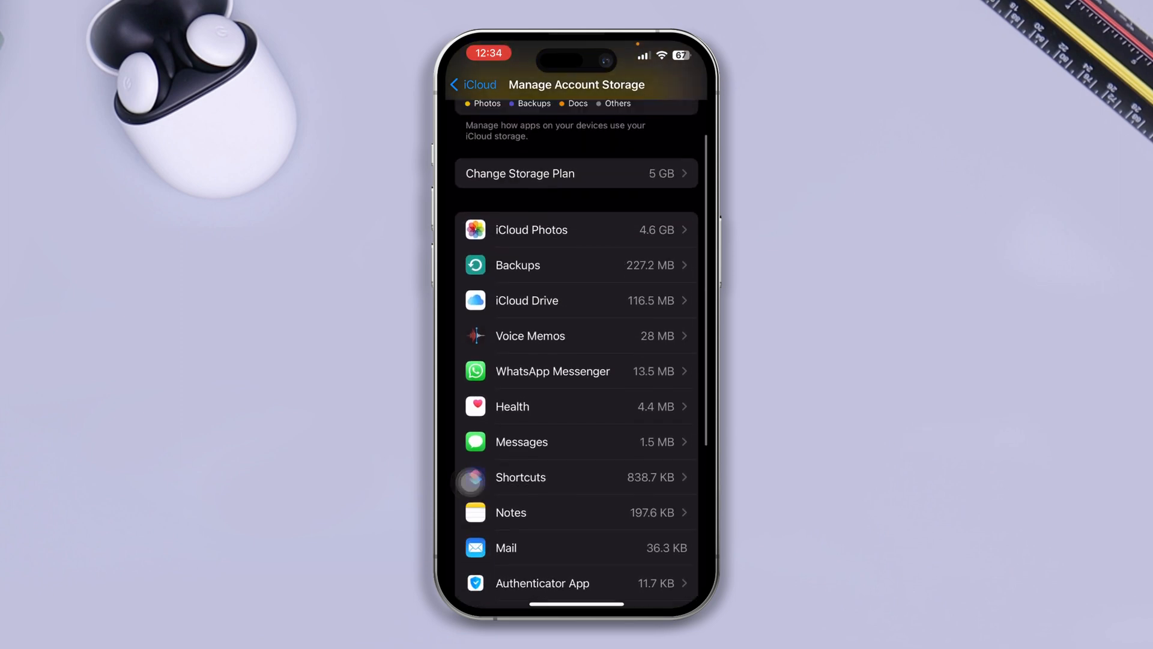
pyautogui.scroll(-3)
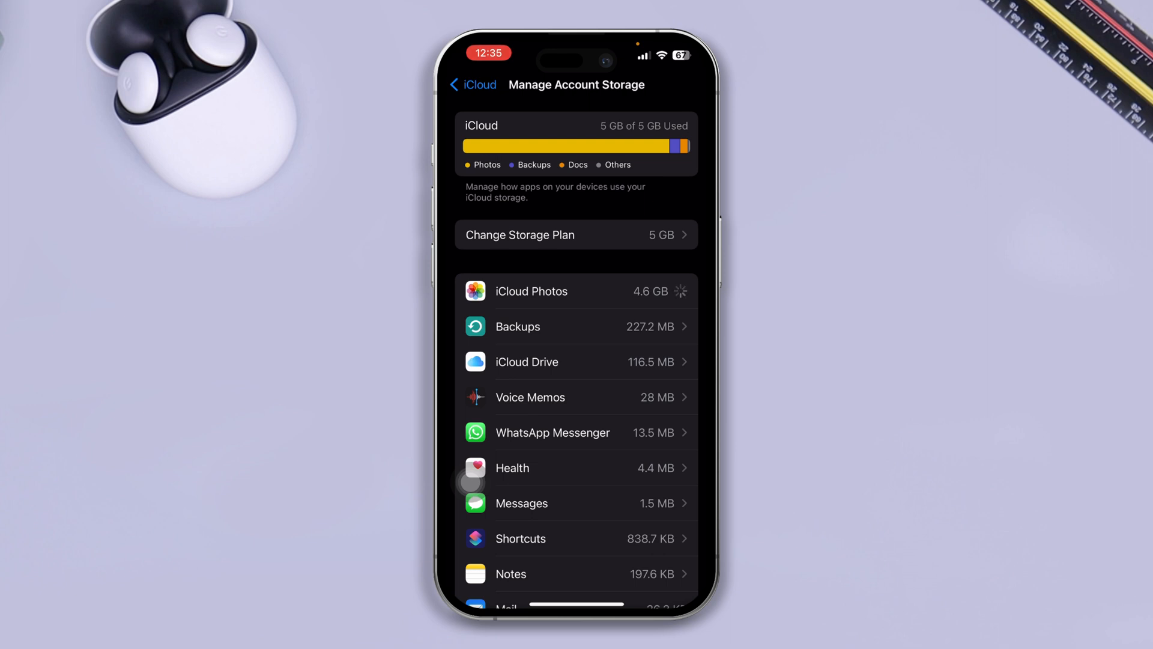
# View the iCloud Photos storage details showing 4.6 GB of photos and videos.
pyautogui.click(531, 290)
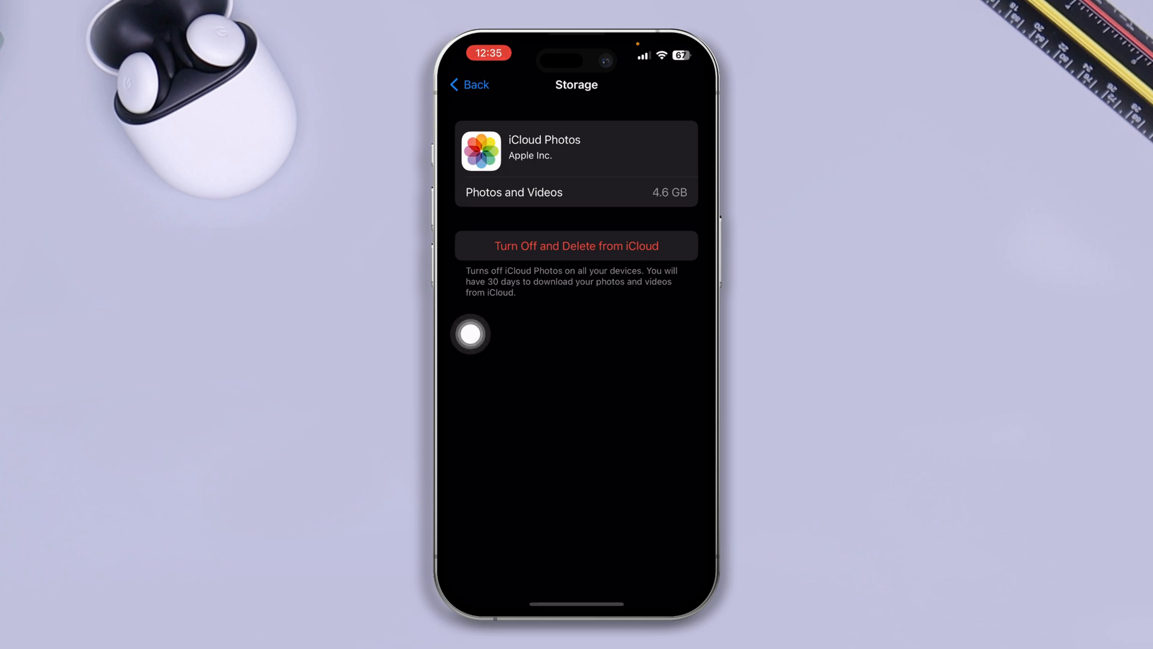
pyautogui.moveTo(610, 289)
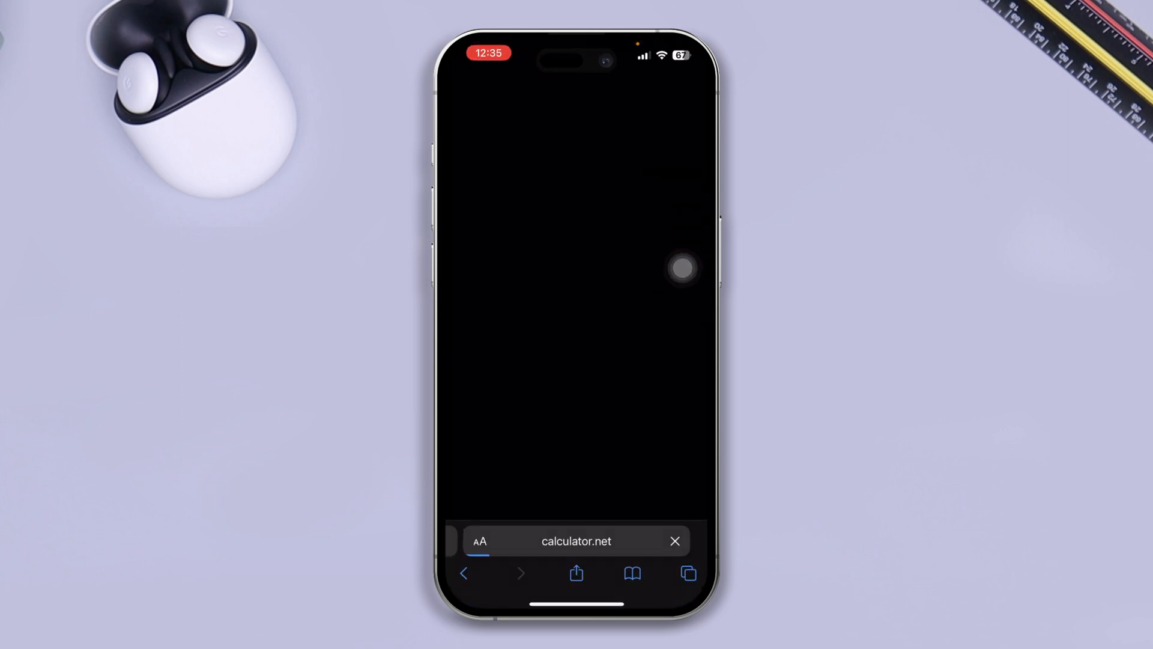
# Go to icloud.com in Safari and sign in to the account with a password.
pyautogui.write('icloud.com')
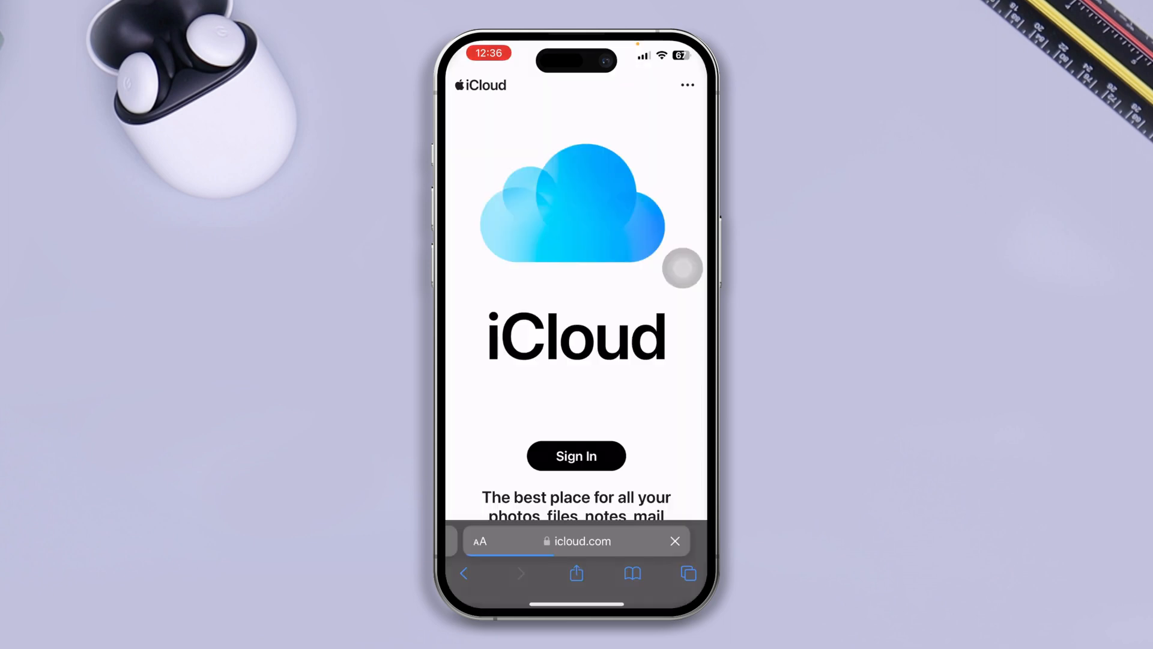
pyautogui.click(575, 457)
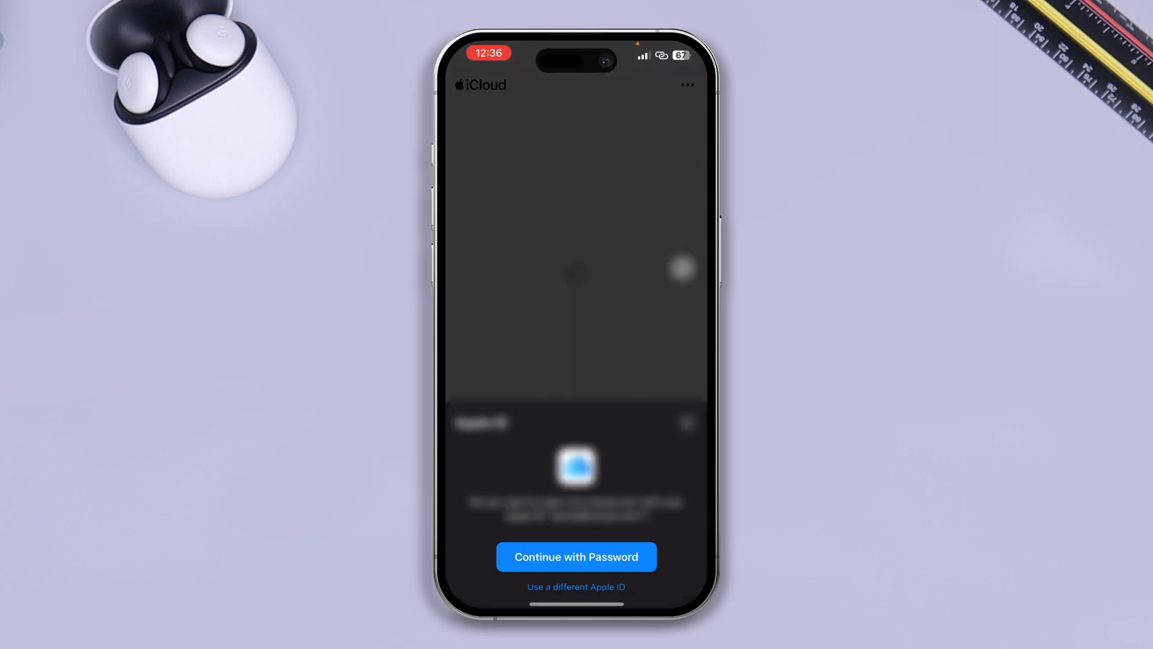
pyautogui.click(575, 556)
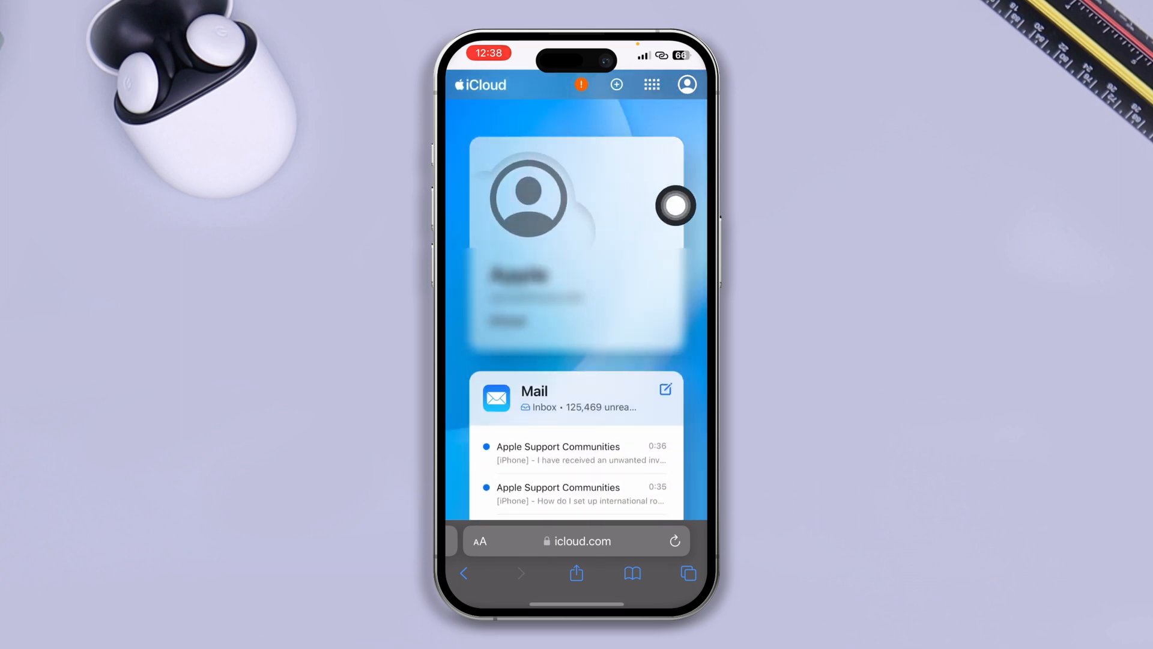
# Browse the photo library on iCloud.com, scrolling through the stored photos.
pyautogui.click(650, 84)
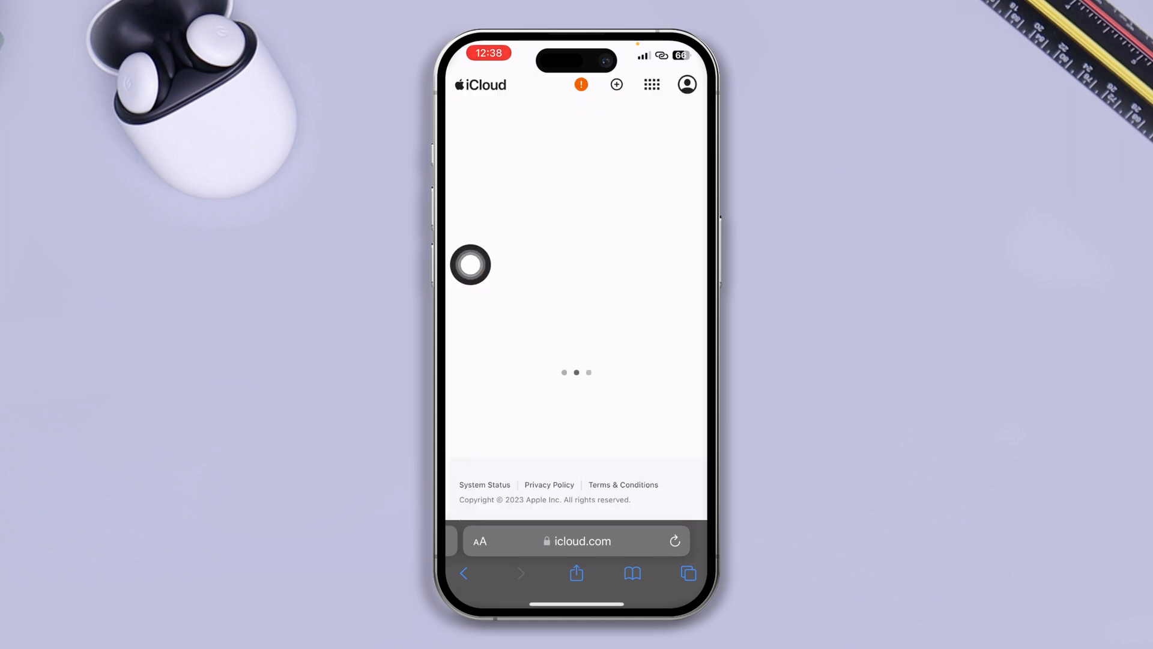
pyautogui.click(650, 85)
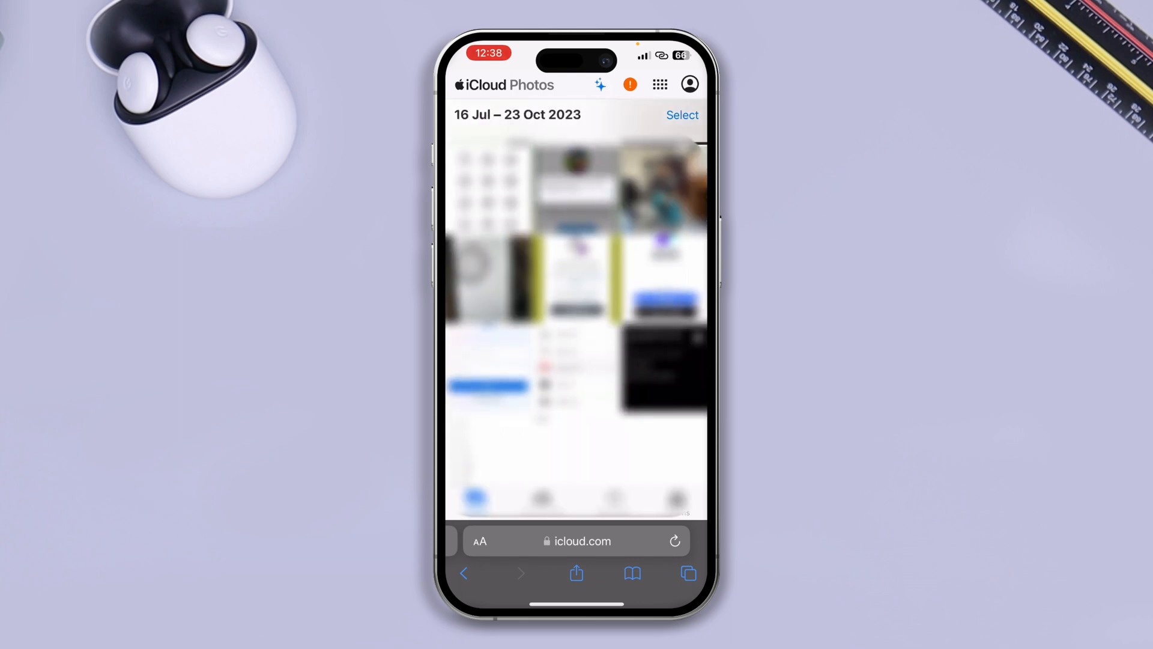
pyautogui.scroll(-3)
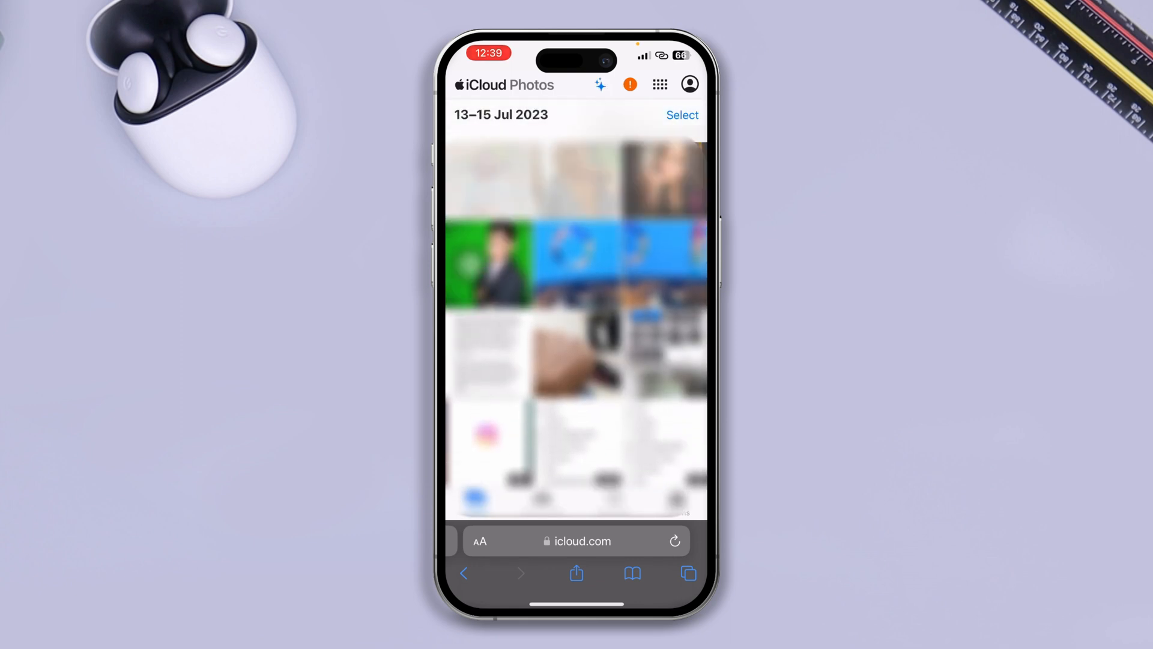
pyautogui.scroll(-3)
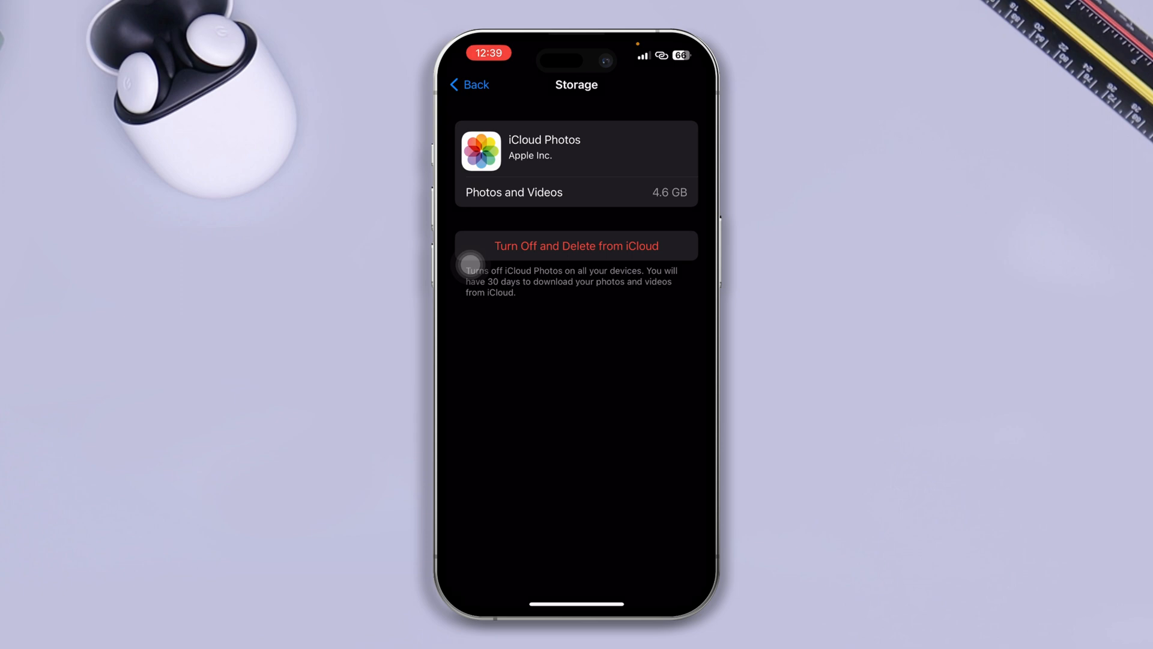
# Turn off iCloud Photos with Delete from iCloud, continuing anyway, and return to Manage Account Storage.
pyautogui.click(575, 245)
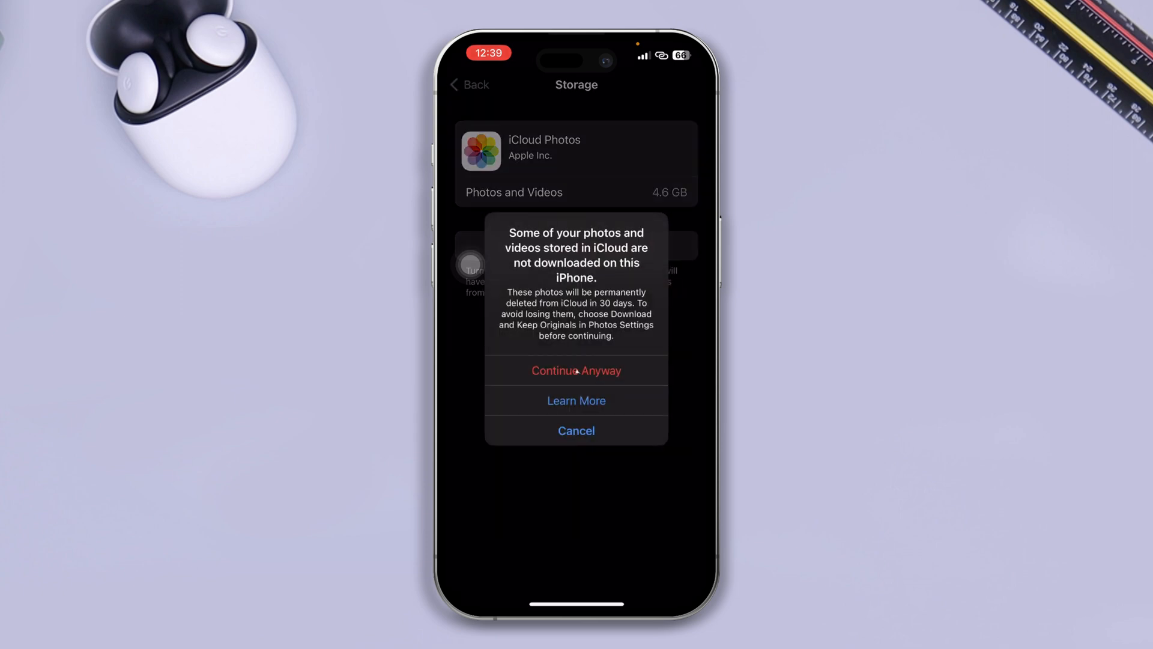
pyautogui.click(575, 370)
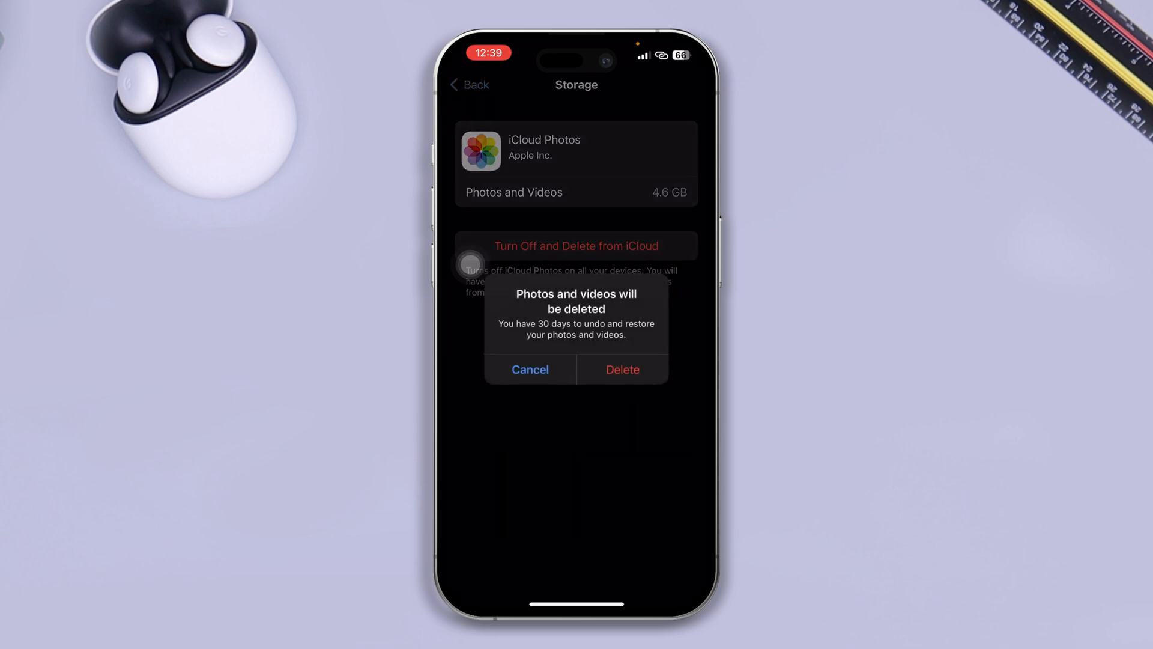
pyautogui.click(529, 368)
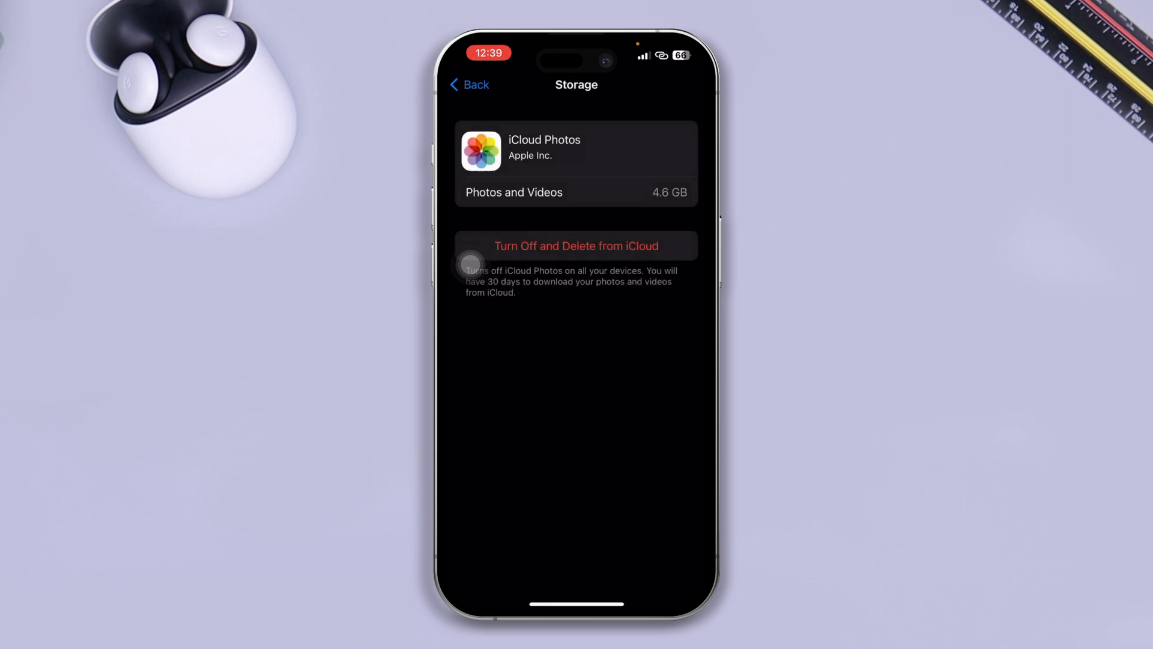
pyautogui.click(576, 245)
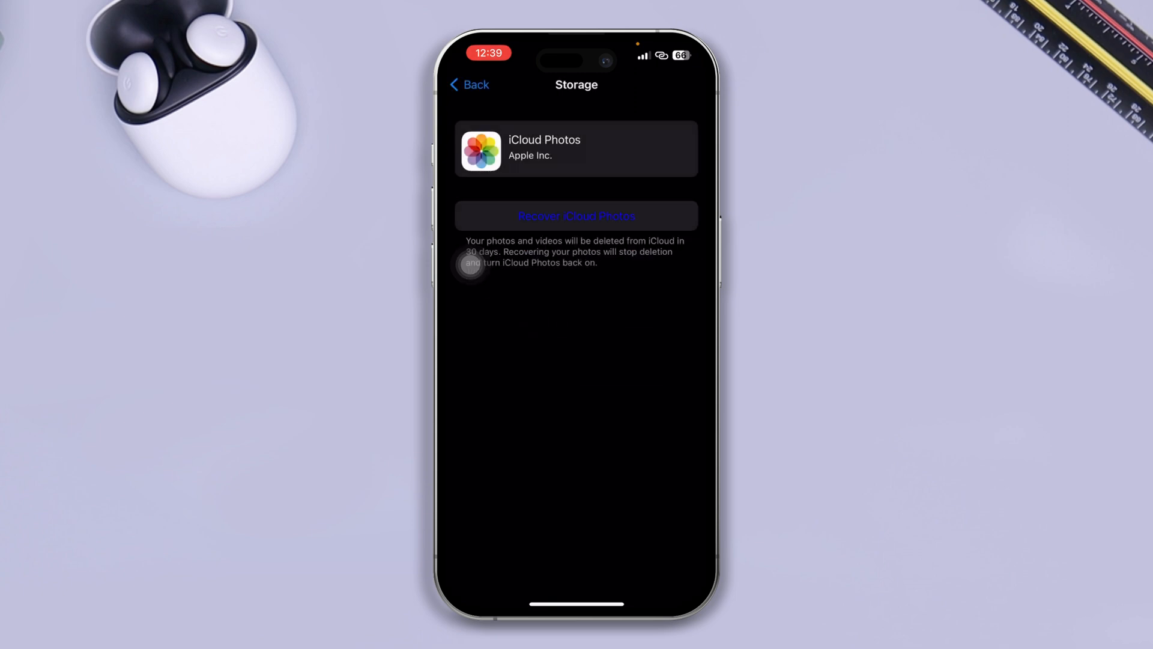
pyautogui.click(468, 84)
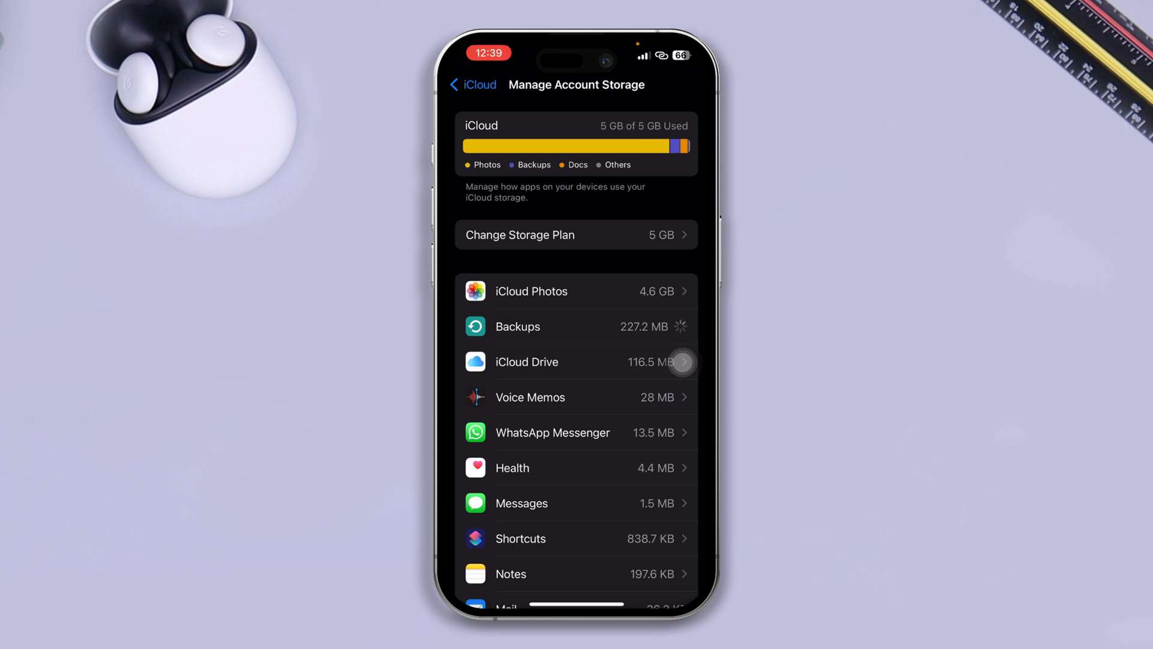
# Permanently delete this iPhone's backup from the Backups storage details.
pyautogui.click(575, 326)
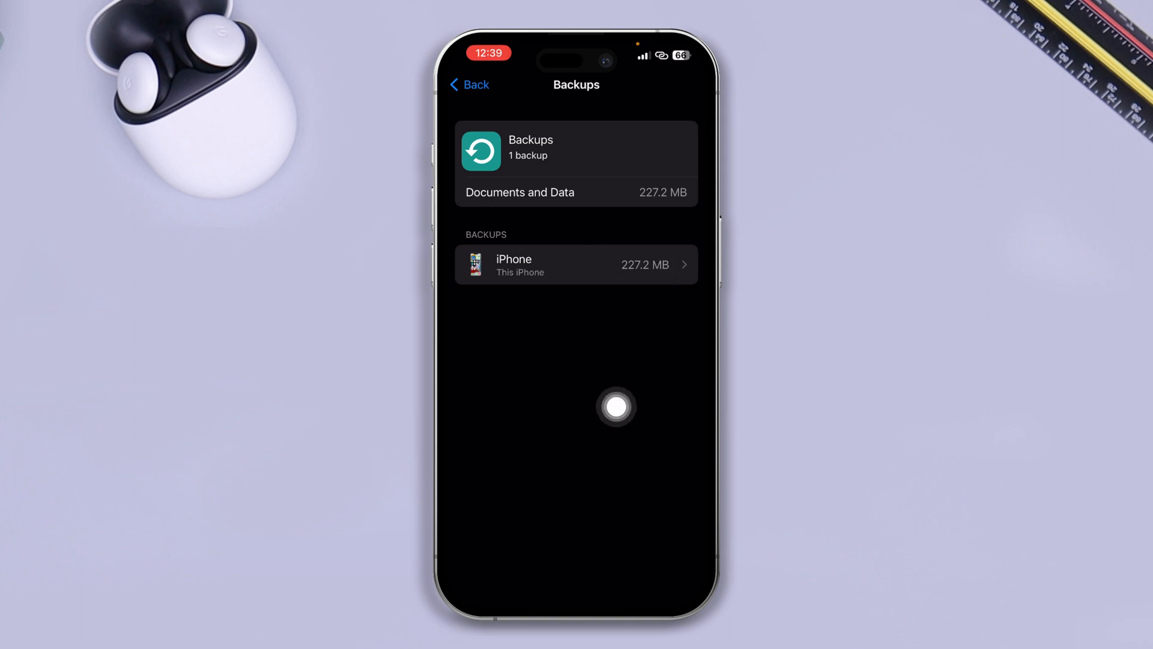
pyautogui.click(575, 264)
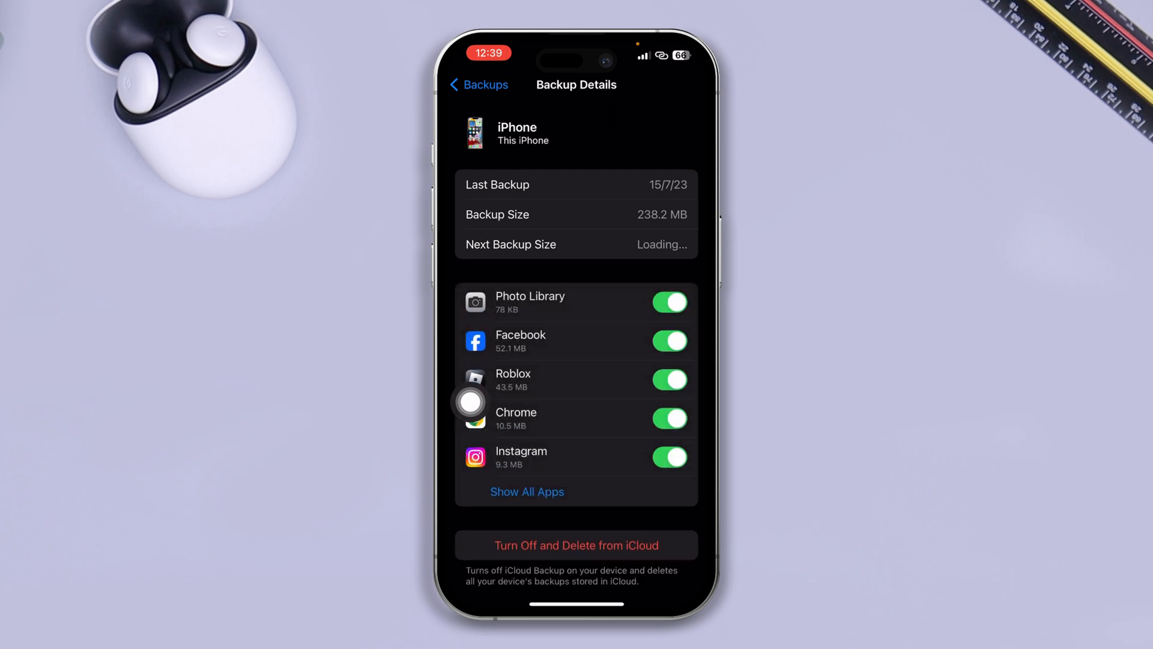
pyautogui.click(575, 546)
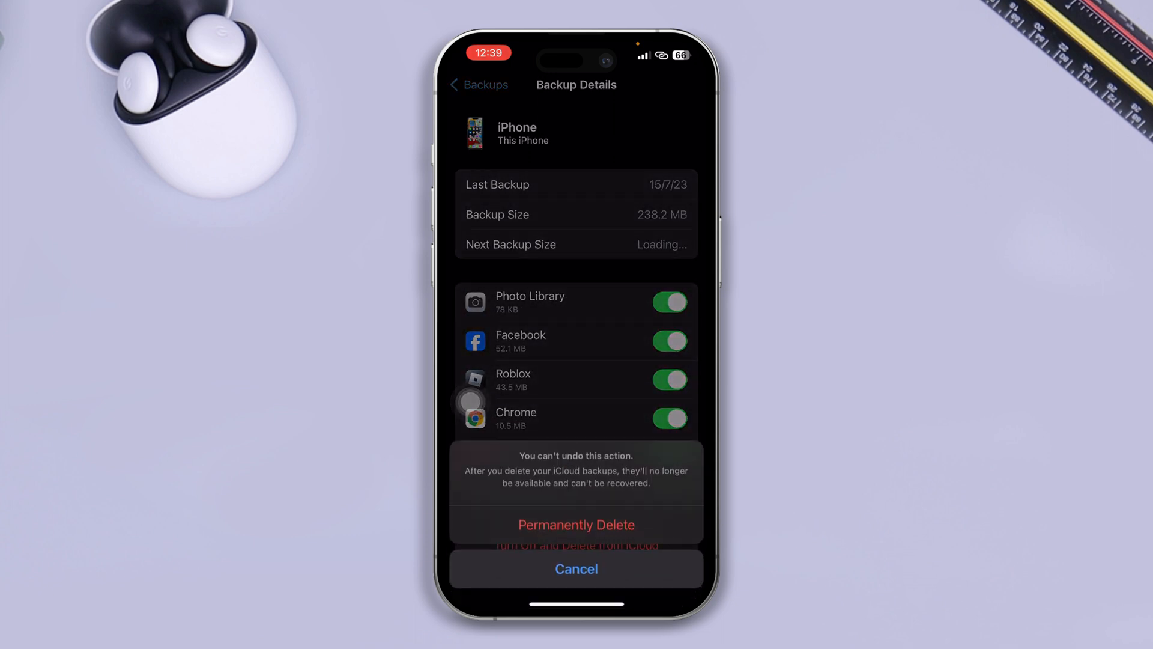
pyautogui.click(576, 524)
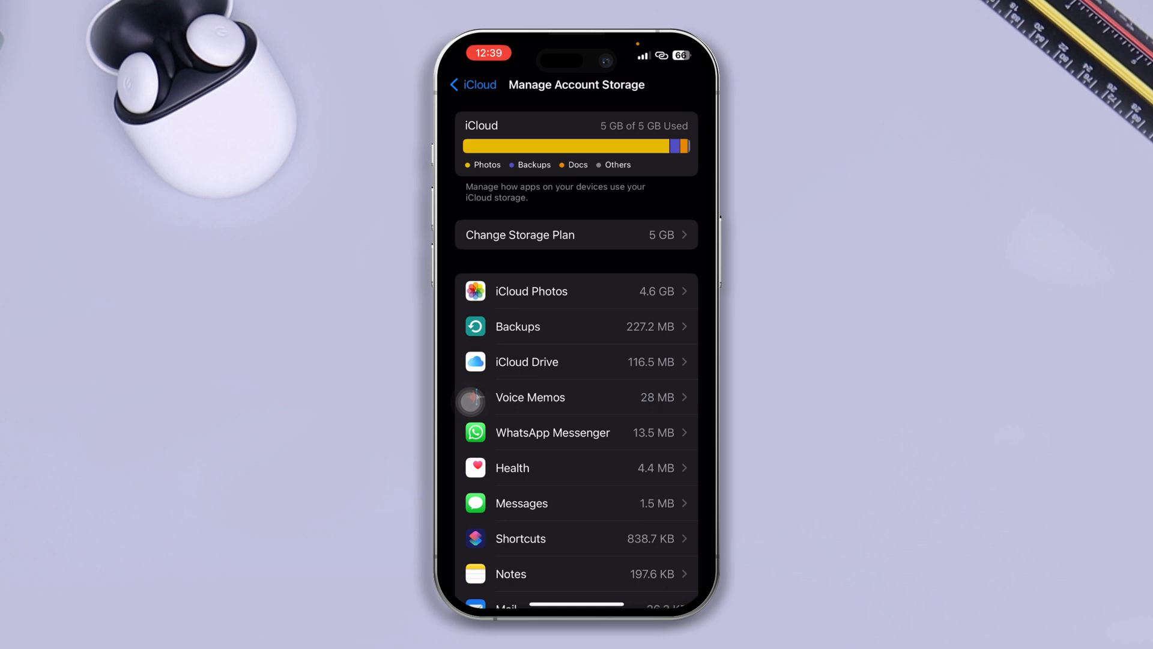
pyautogui.scroll(-3)
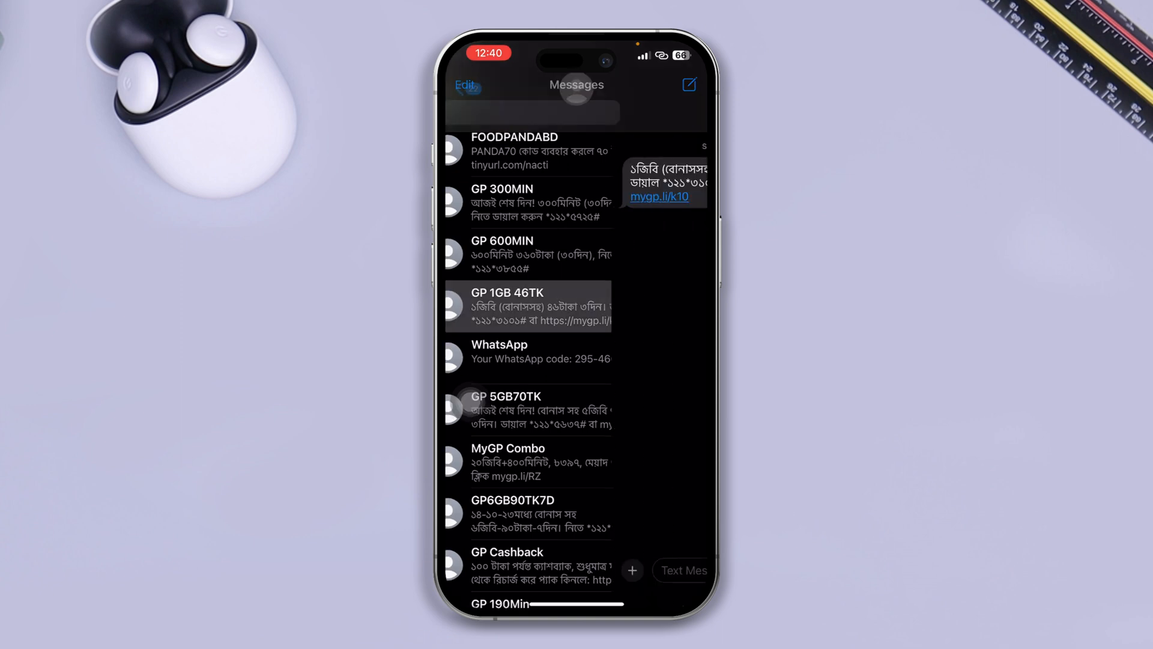
# Swipe and delete the GP 1GB 46TK conversation in Messages.
pyautogui.moveTo(589, 306); pyautogui.dragTo(471, 306)
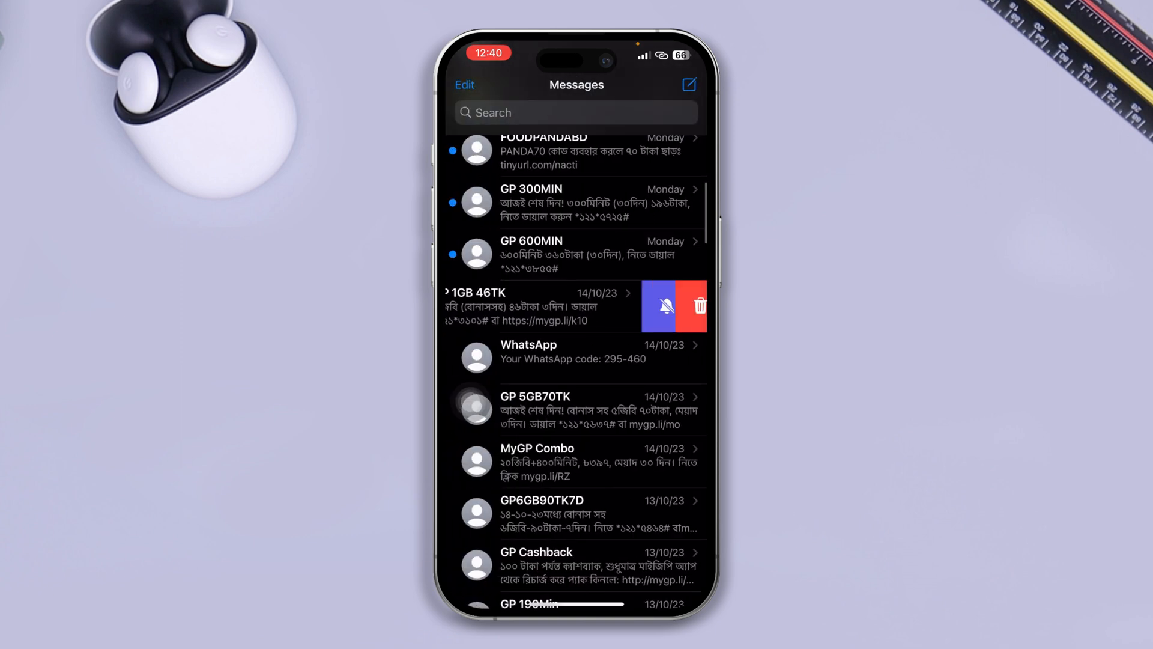
pyautogui.click(698, 305)
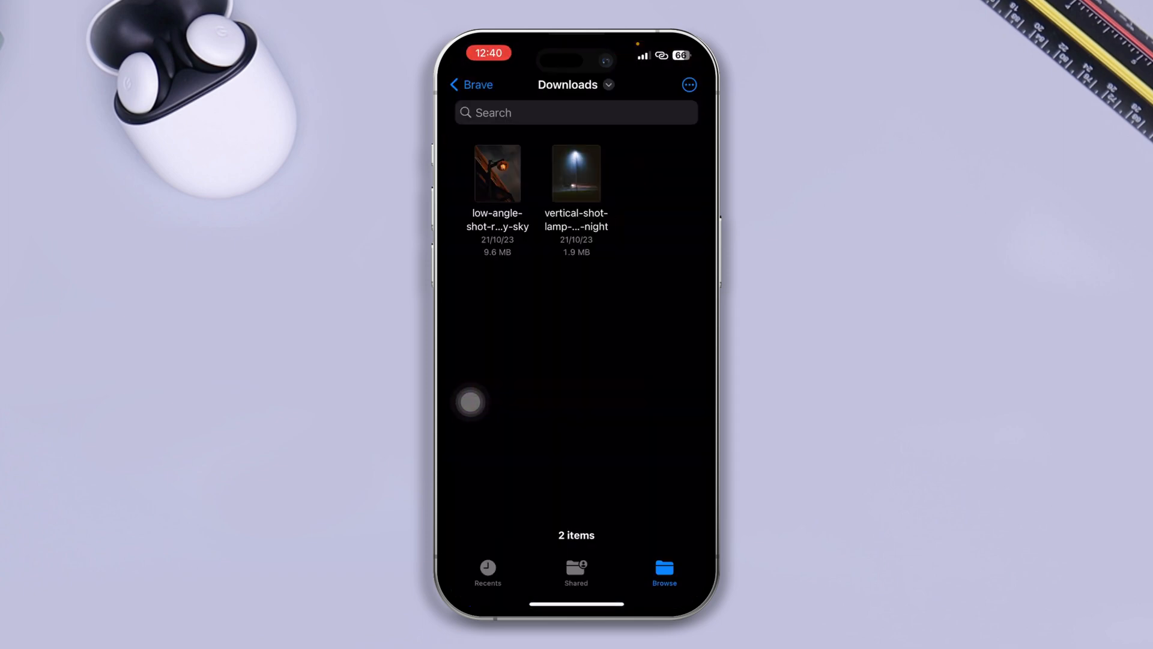
# Delete the iOS 17 Wallpapers file from iCloud Drive in Files.
pyautogui.click(471, 85)
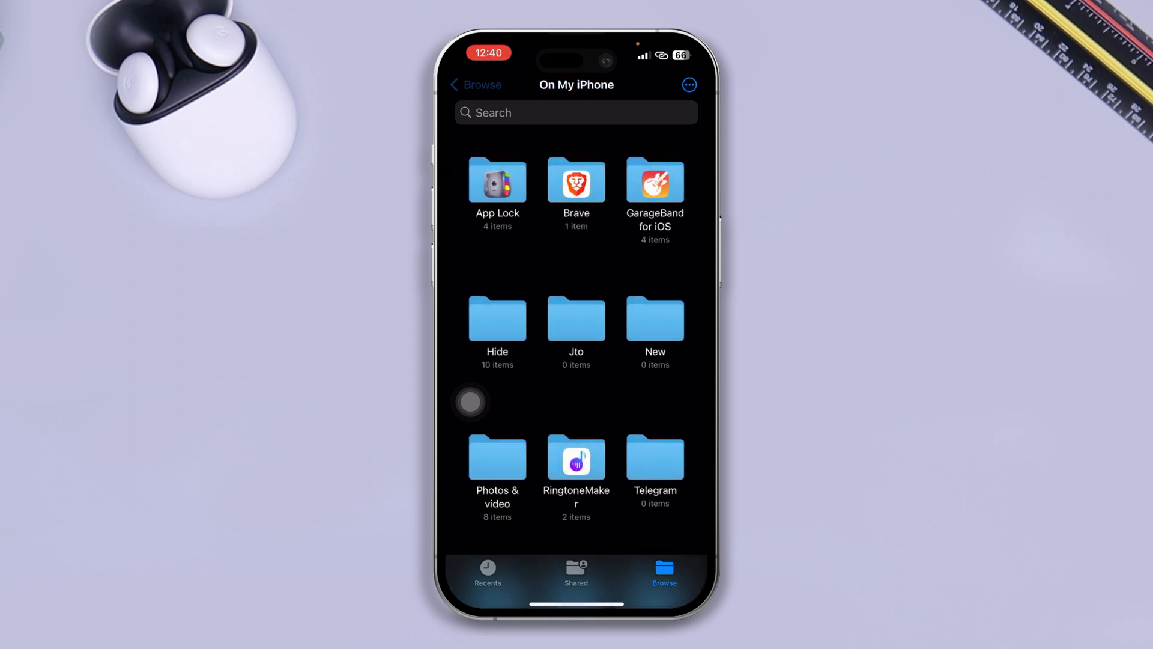
pyautogui.click(477, 84)
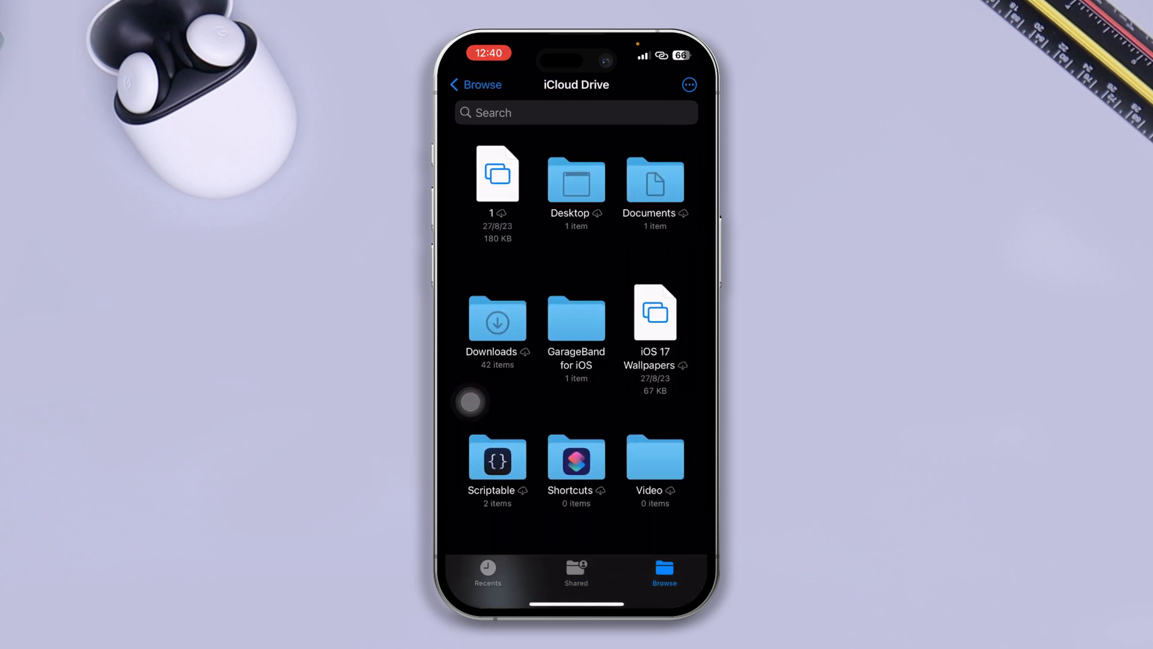
pyautogui.scroll(-3)
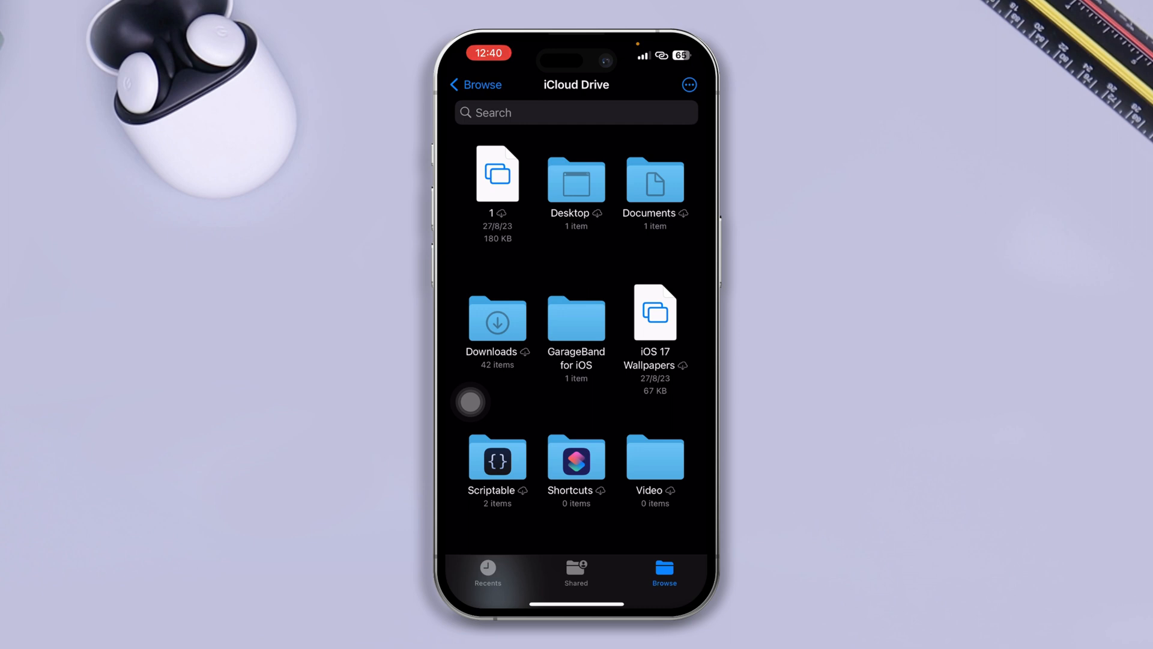
pyautogui.click(496, 173)
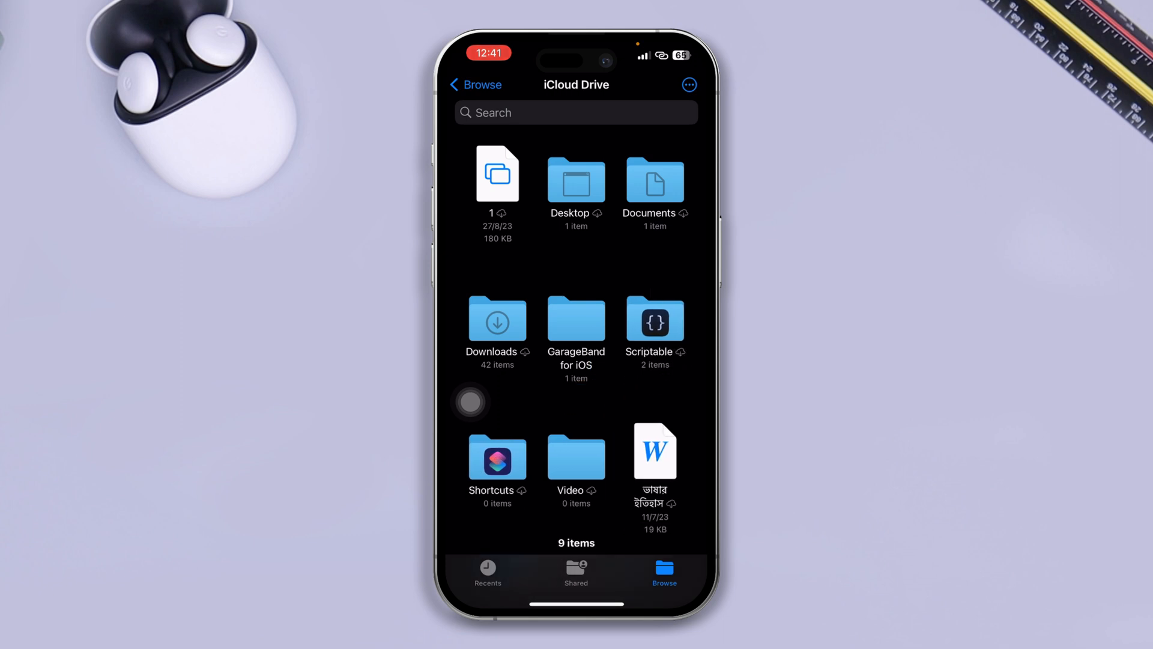
# Permanently delete iOS 17 Wallpapers from the Recently Deleted location.
pyautogui.click(475, 84)
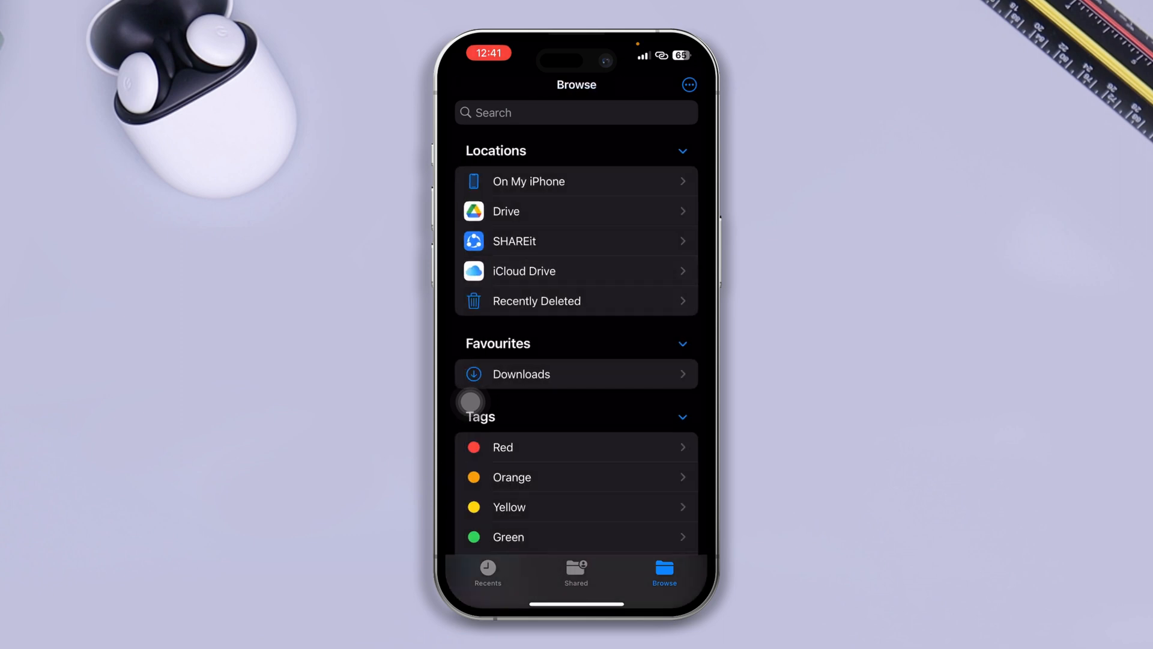
pyautogui.click(536, 300)
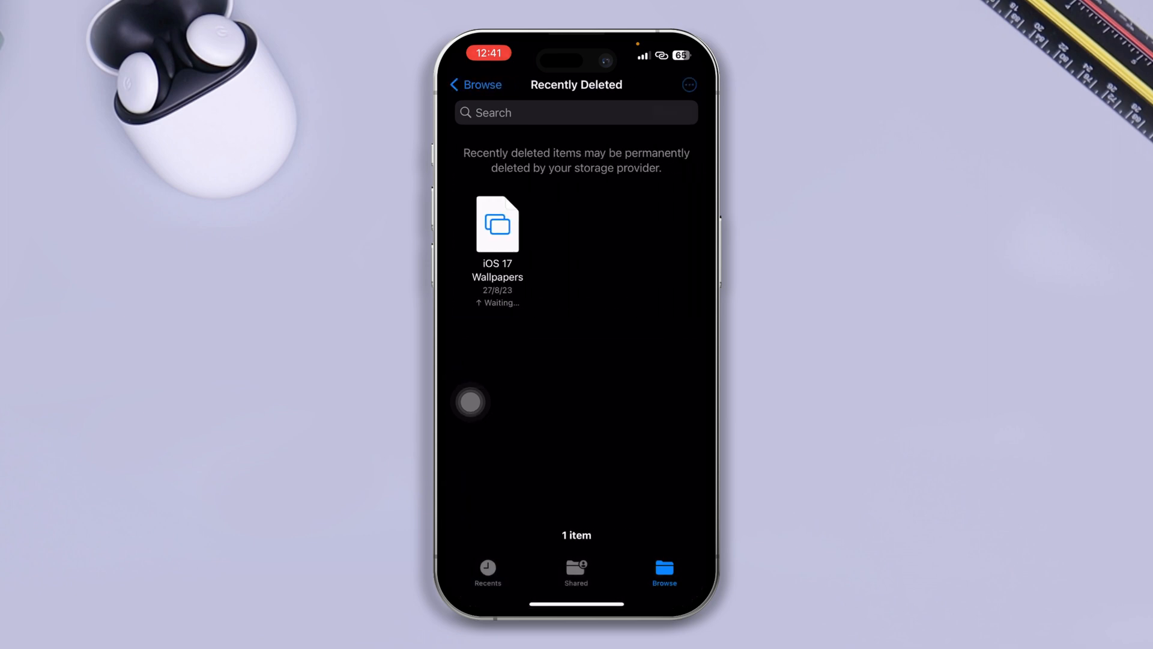
pyautogui.click(498, 225)
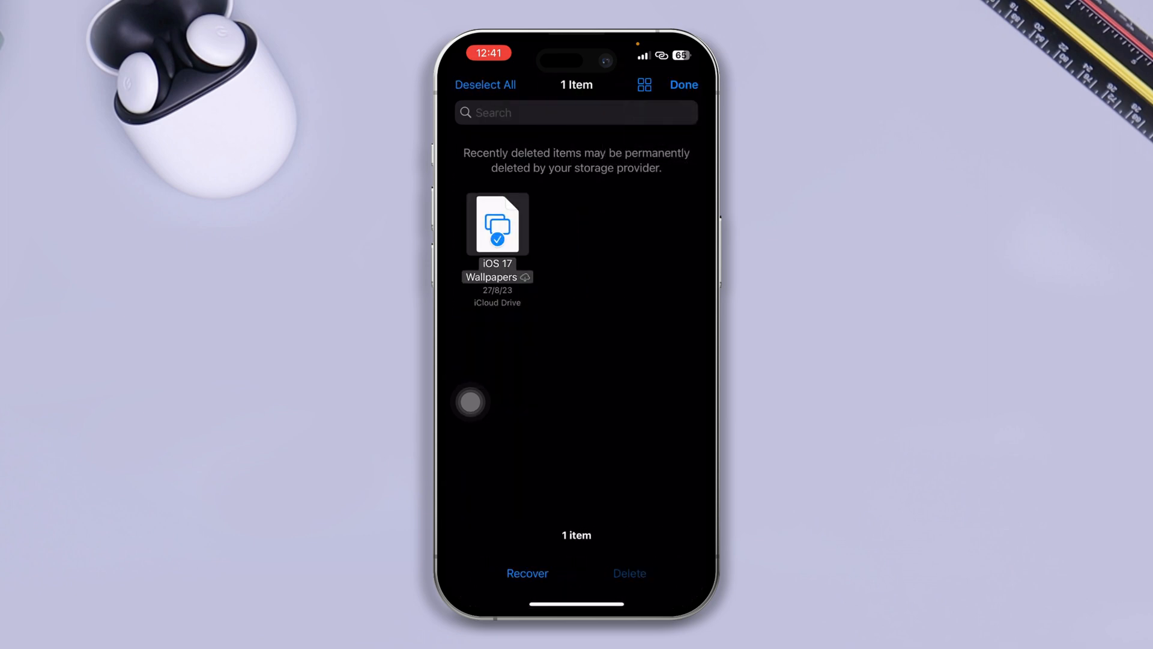
pyautogui.click(628, 573)
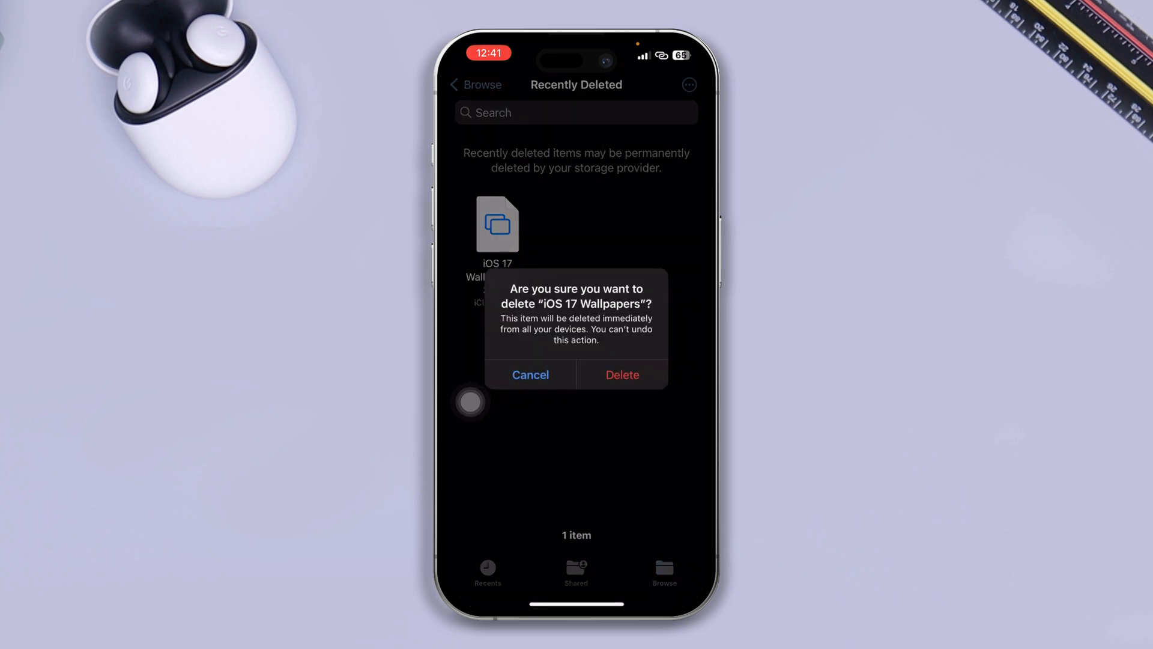
pyautogui.click(621, 375)
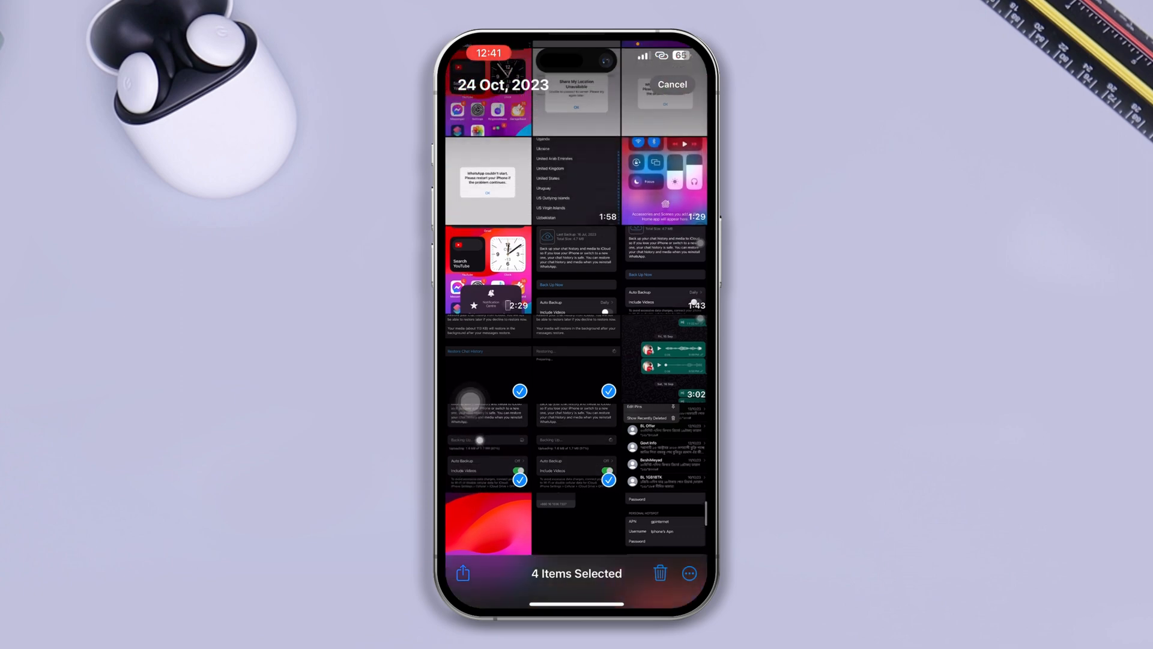
# Delete the four selected screenshots, confirming Delete 4 Items.
pyautogui.click(659, 573)
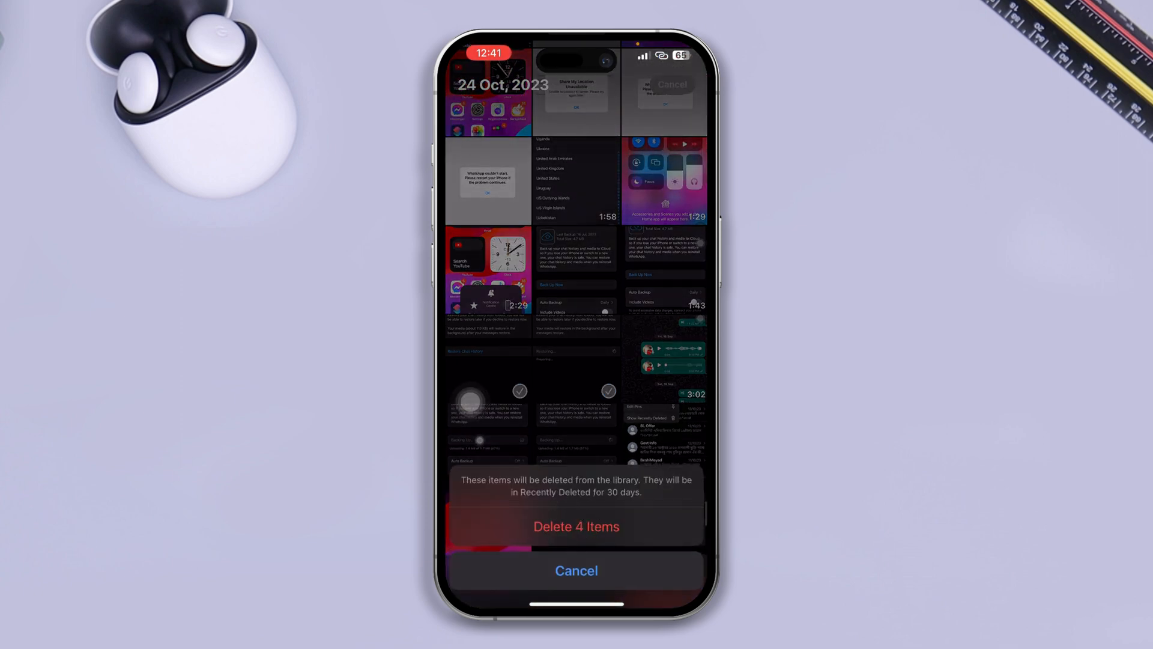
pyautogui.click(576, 570)
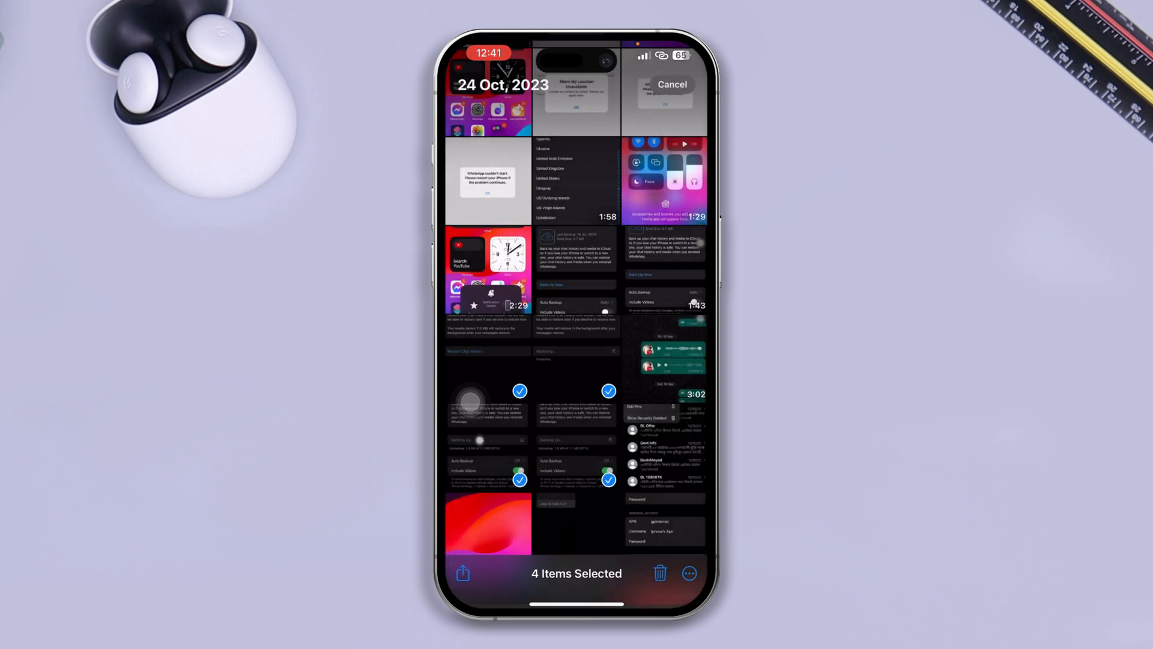
pyautogui.click(670, 84)
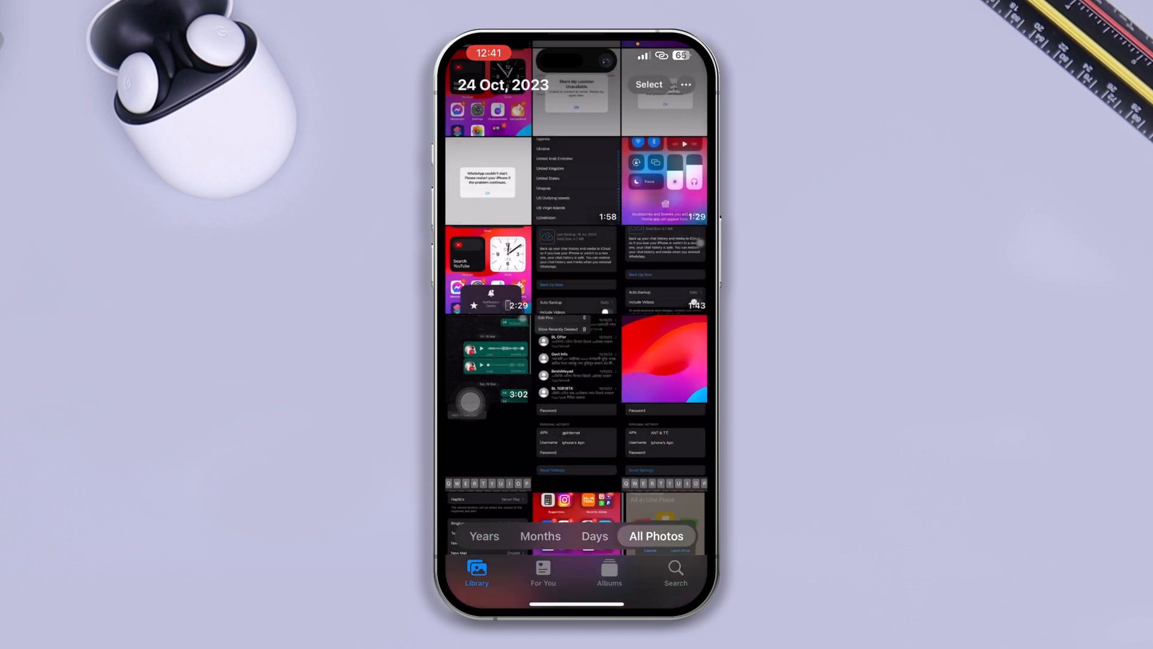
# Go to Albums and reach the Recently Deleted album.
pyautogui.click(608, 569)
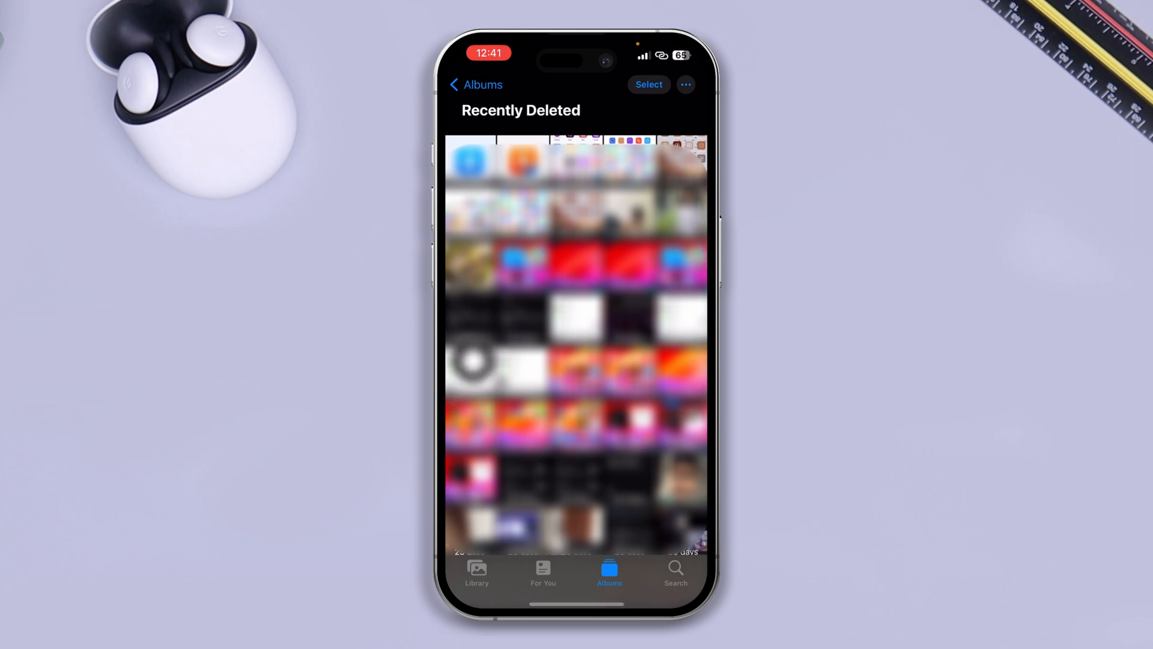
pyautogui.scroll(-3)
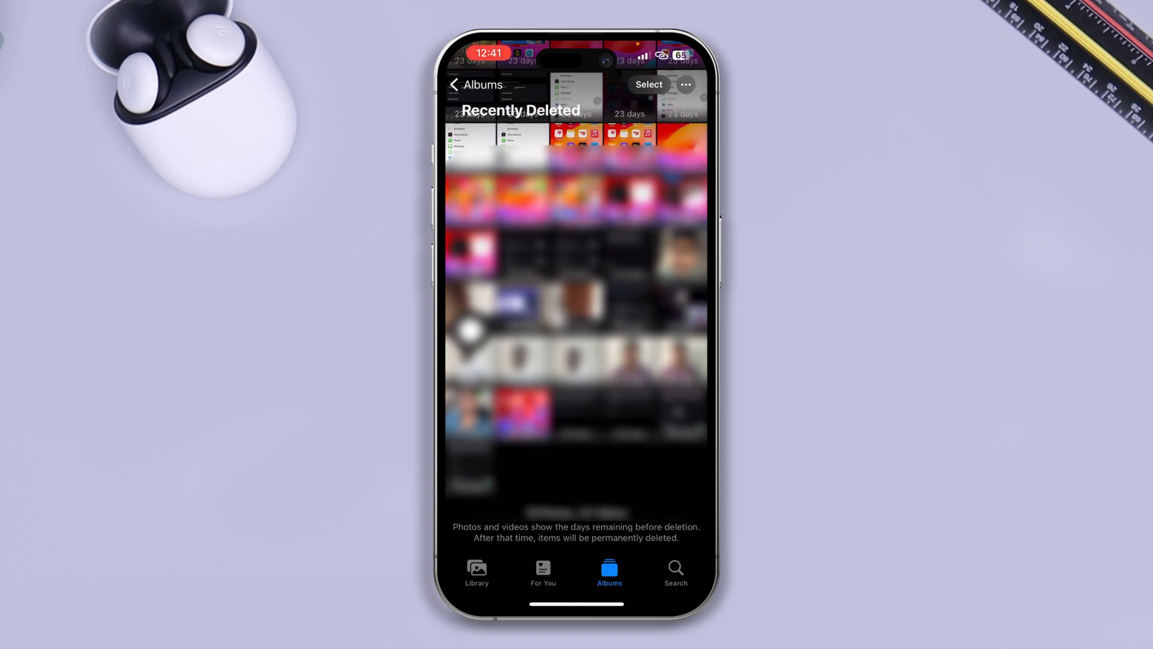
pyautogui.click(686, 84)
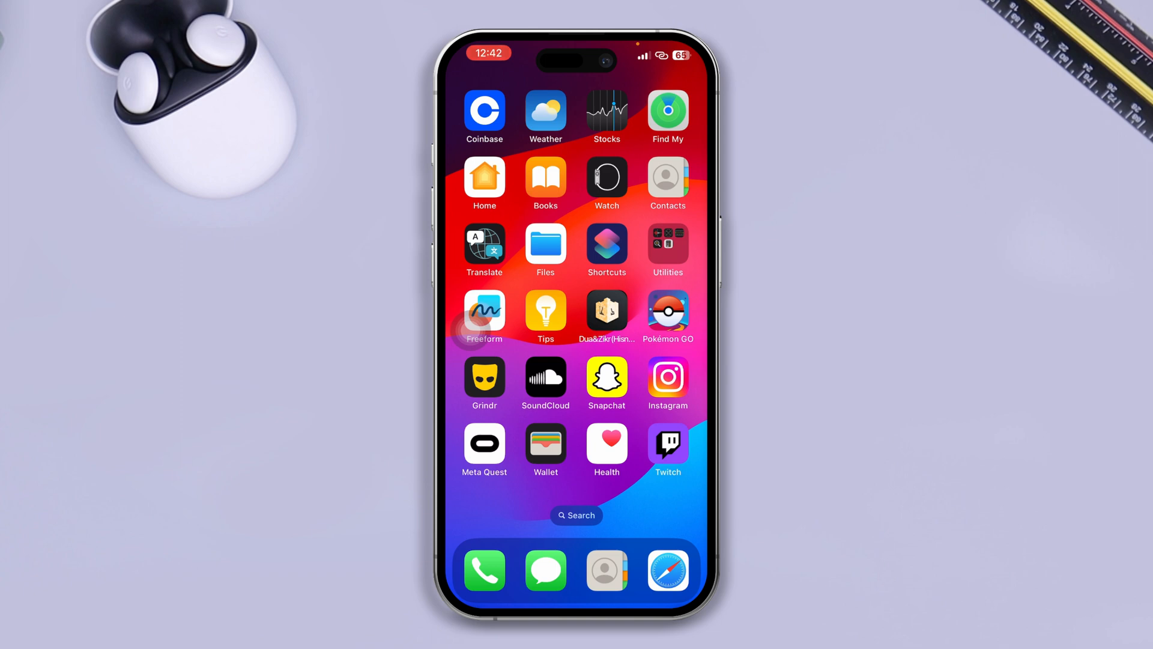
# Return to the iCloud page in Settings, now showing 182.8 MB of 5 GB used.
pyautogui.hscroll(-3)
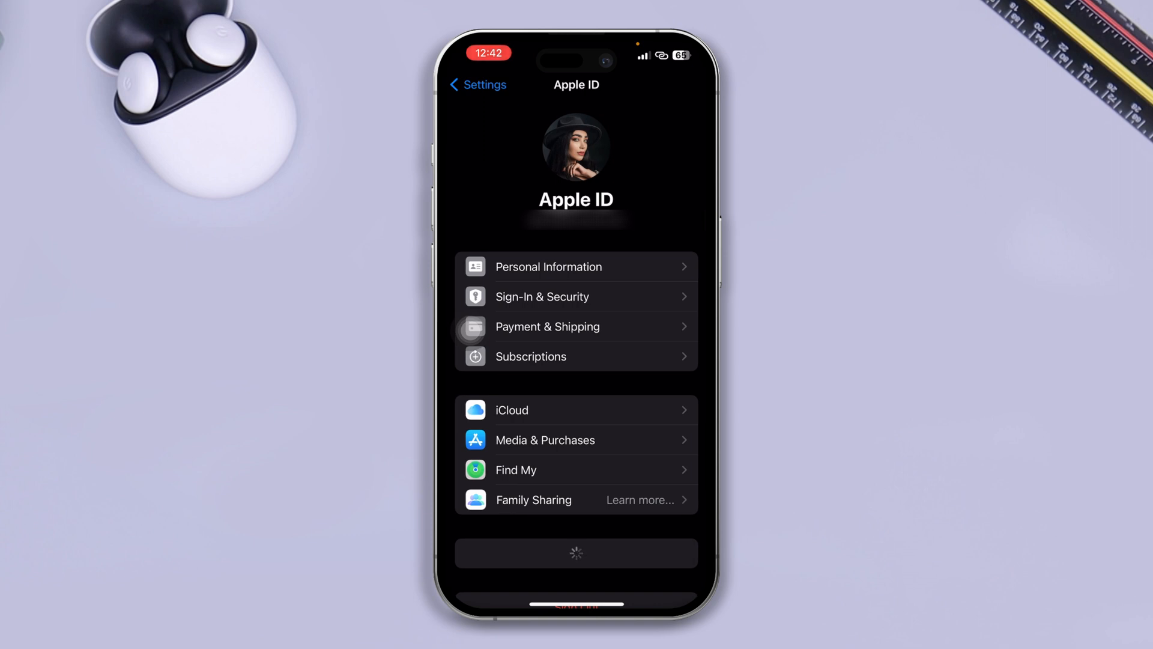
pyautogui.click(512, 409)
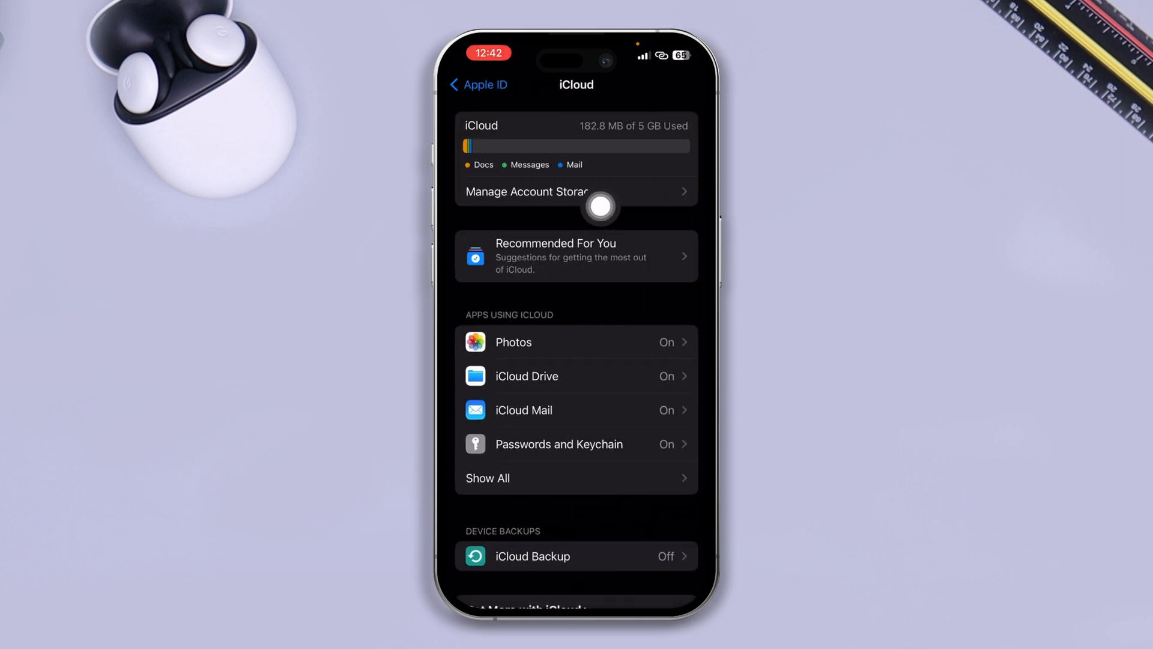
pyautogui.moveTo(535, 100)
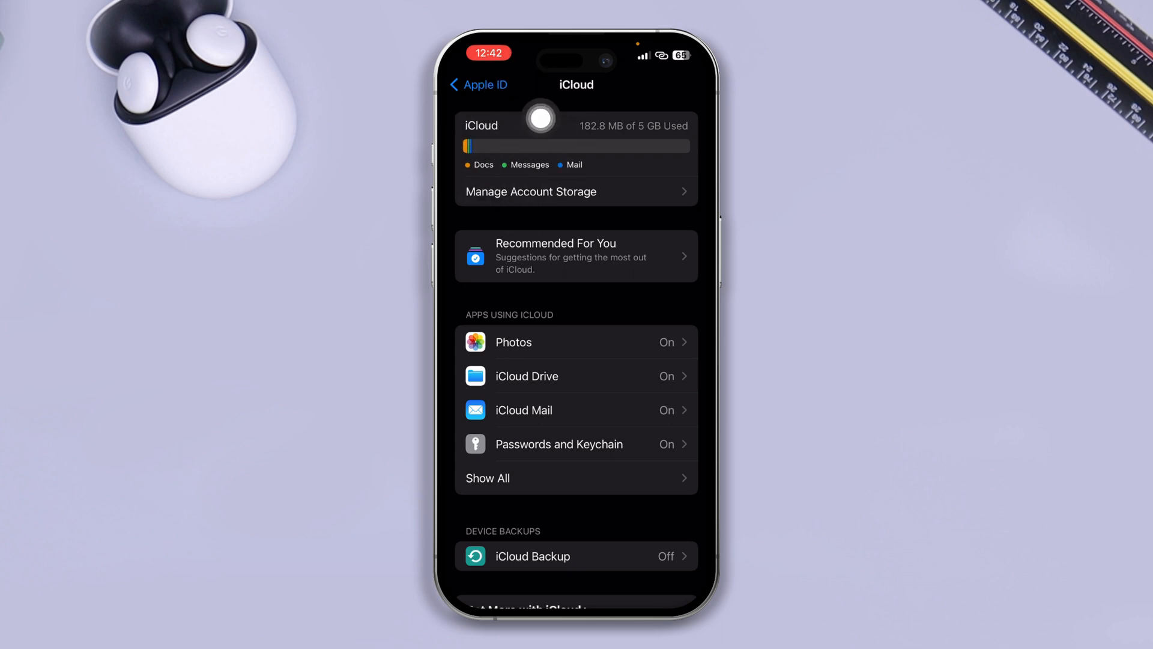
pyautogui.moveTo(503, 190)
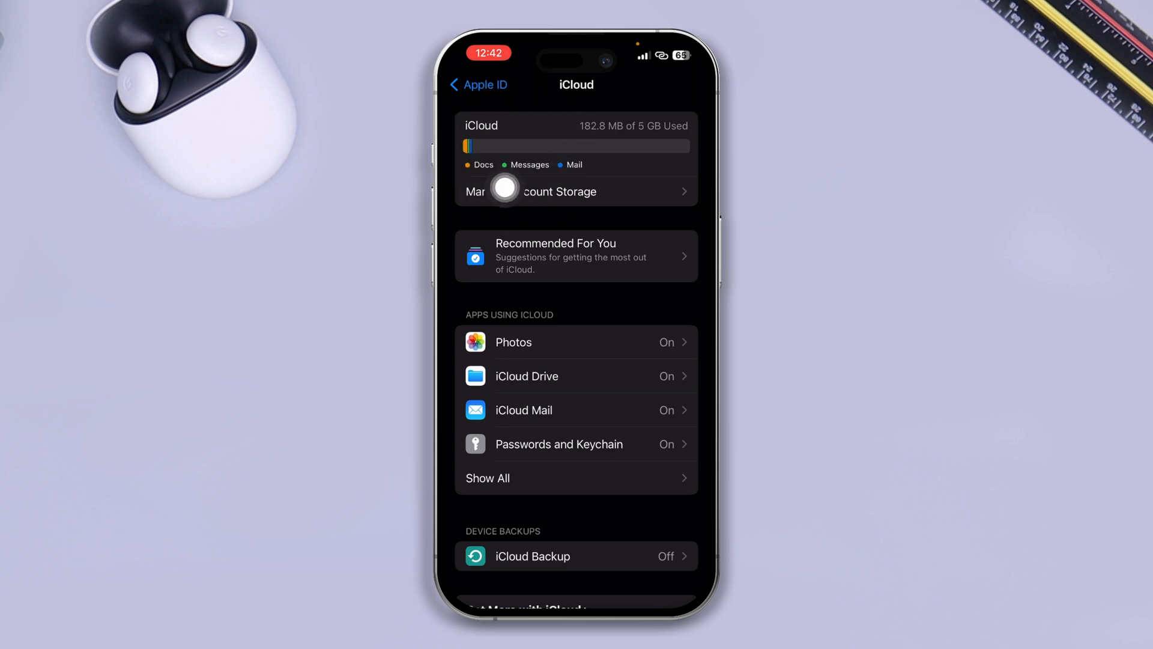